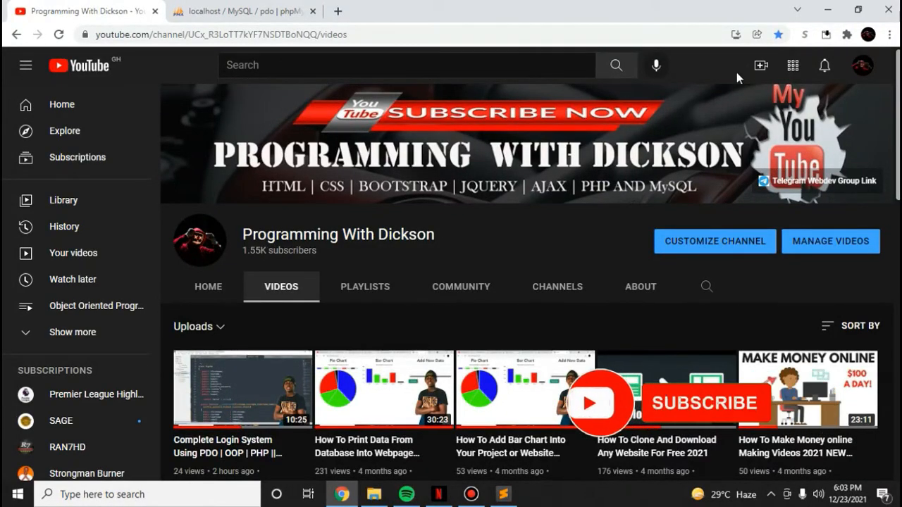
In phpMyAdmin, create database 'pdo' with default collation and open it from the tree
click(705, 403)
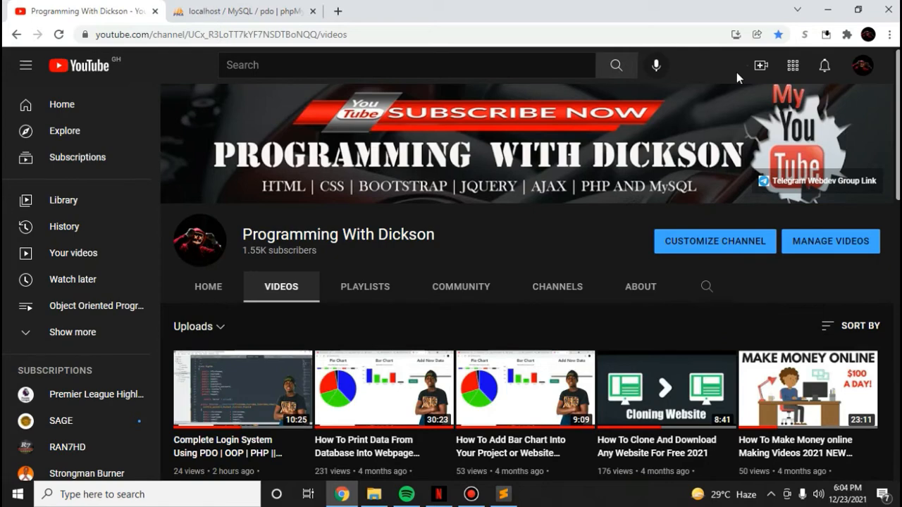
mouse_move(509, 7)
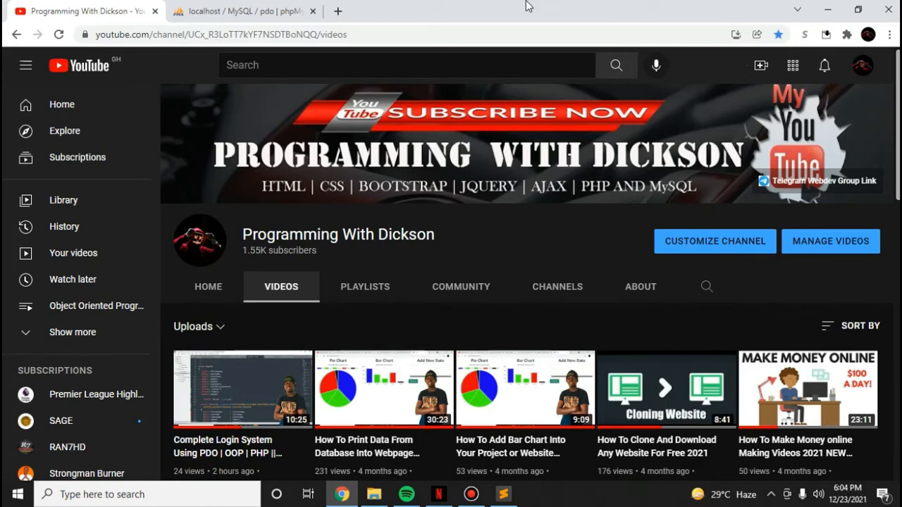
click(247, 12)
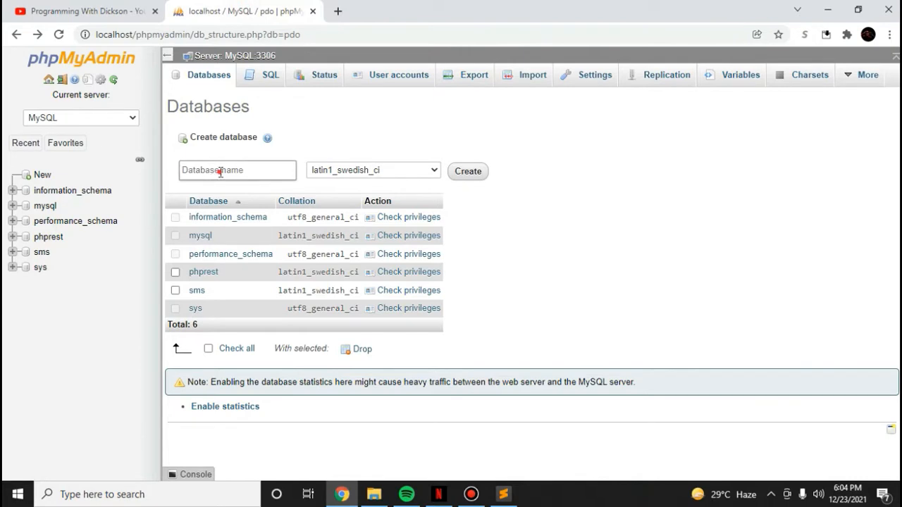
click(237, 169)
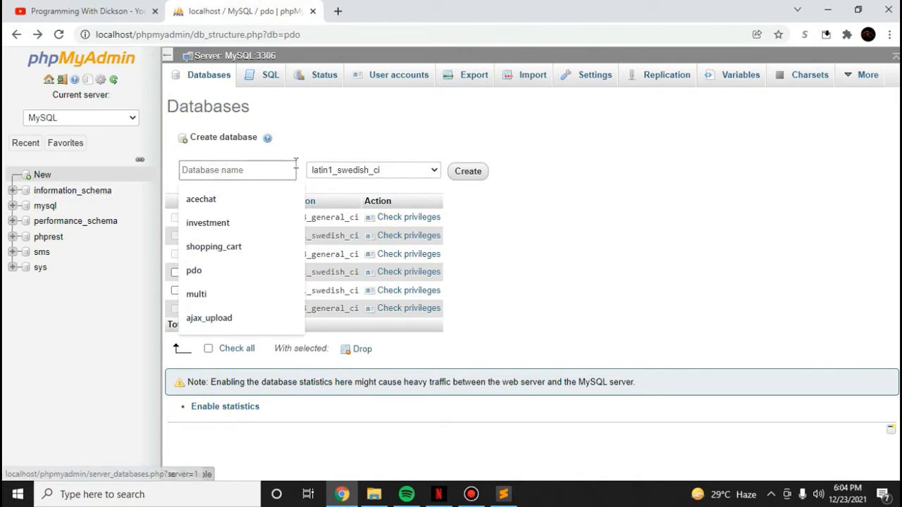
click(467, 171)
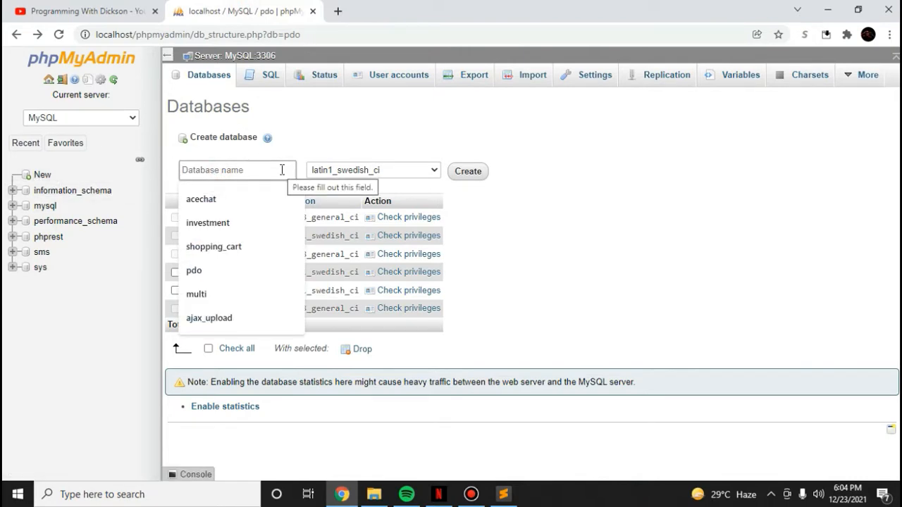
text(pdo)
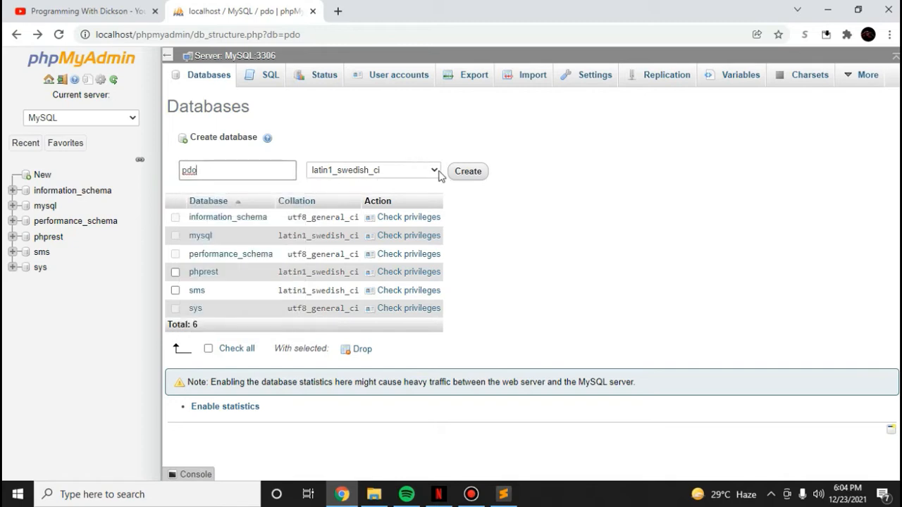
click(372, 170)
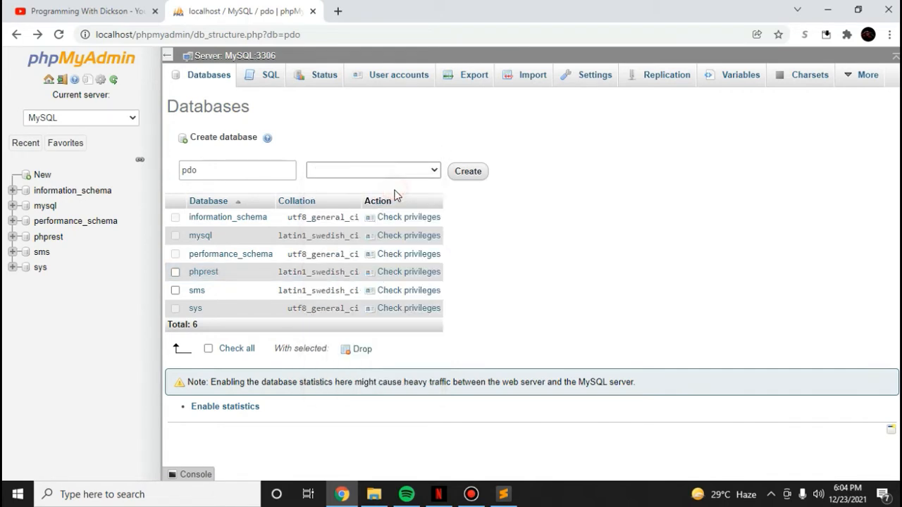
click(370, 170)
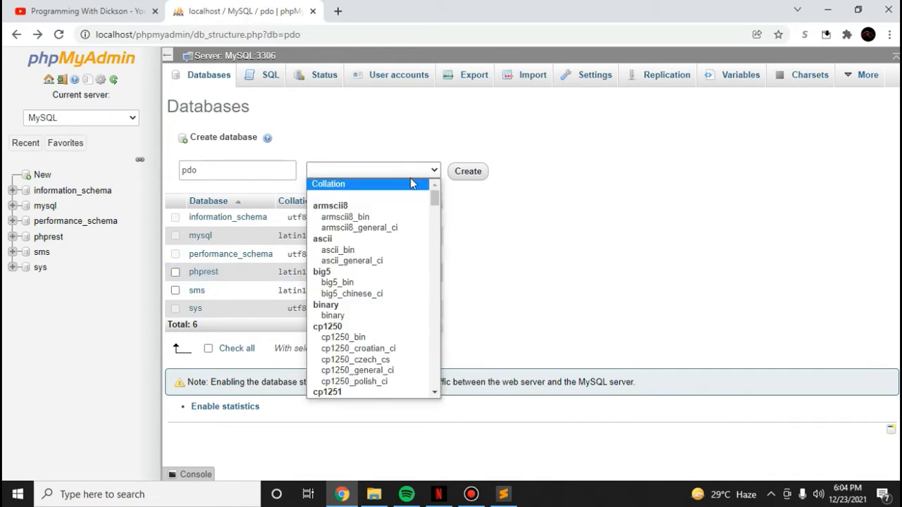
click(467, 172)
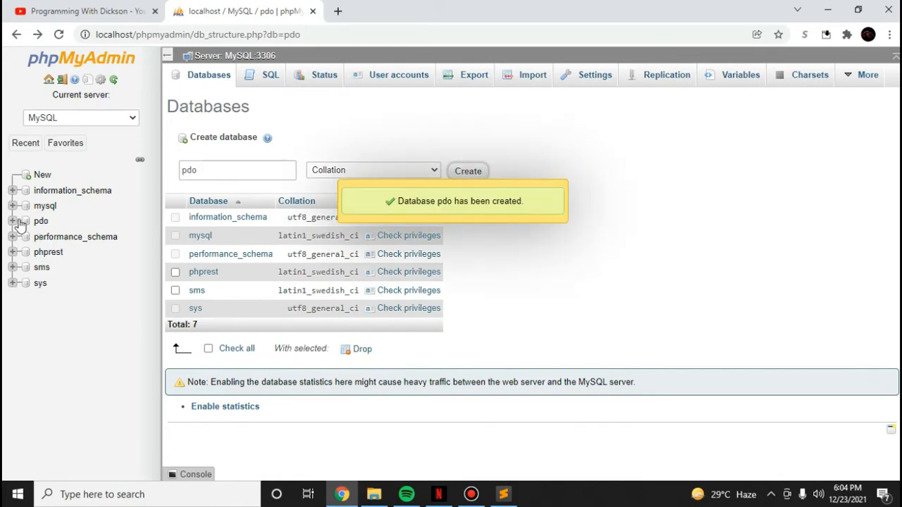
click(34, 220)
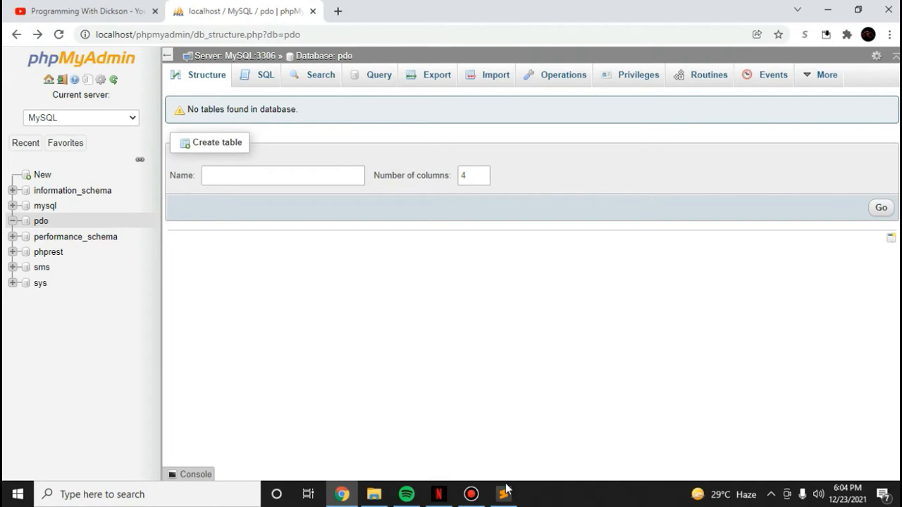
Create a new folder named pdo inside the wamp64 www folder
click(503, 493)
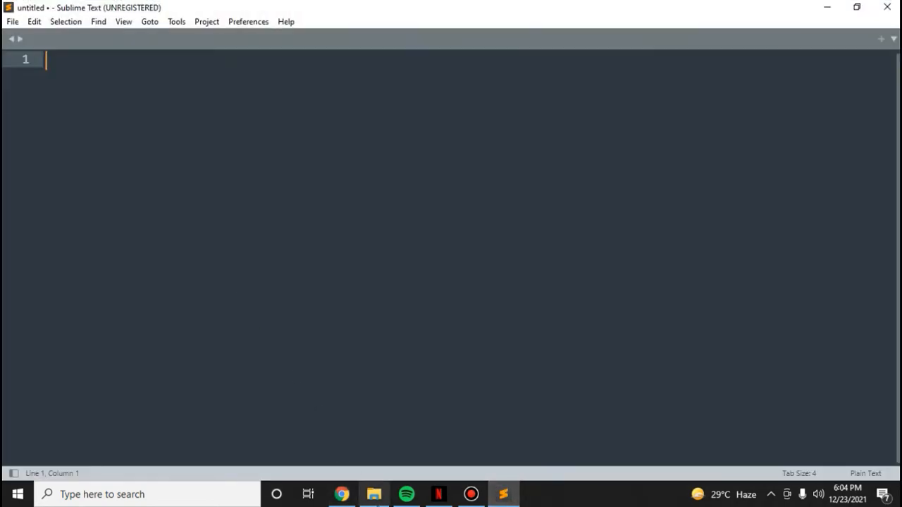
click(372, 494)
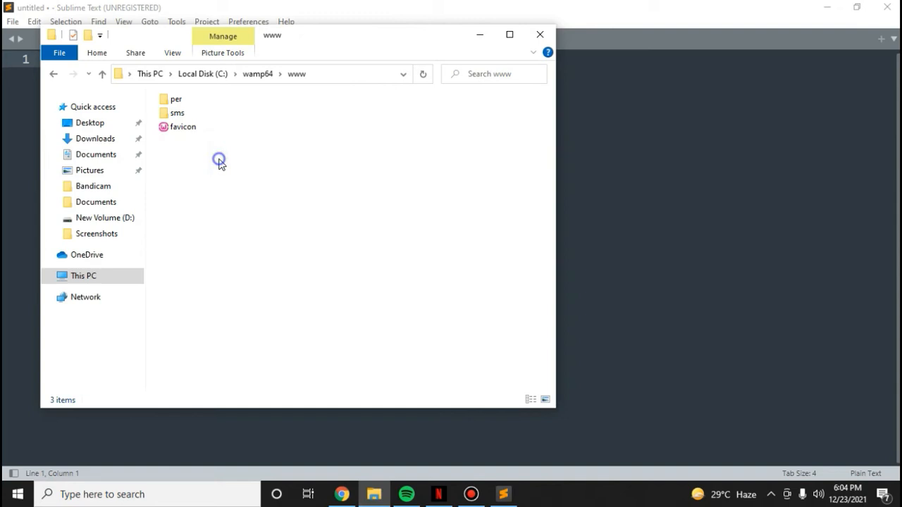
right_click(219, 160)
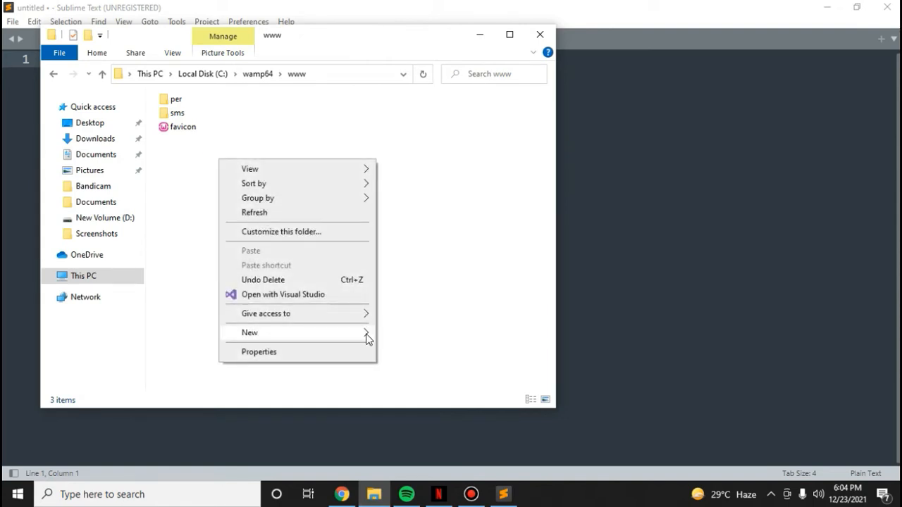
click(250, 333)
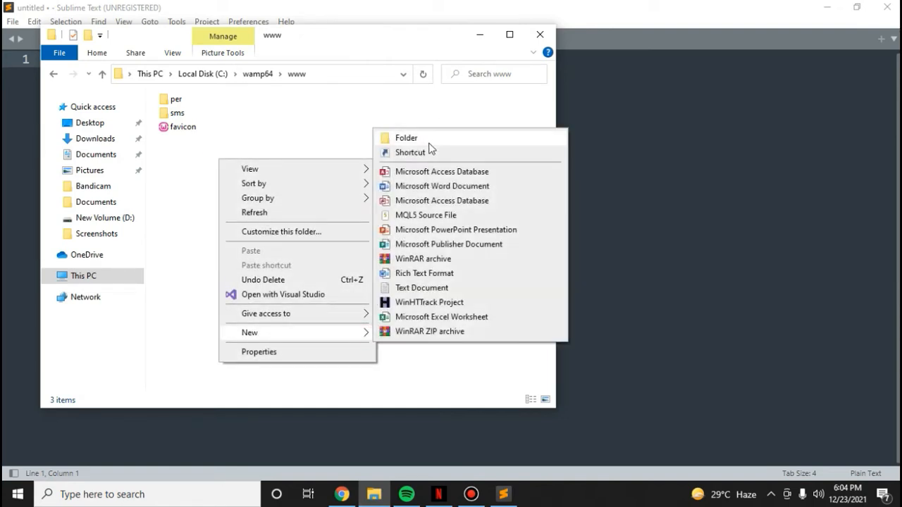
click(405, 137)
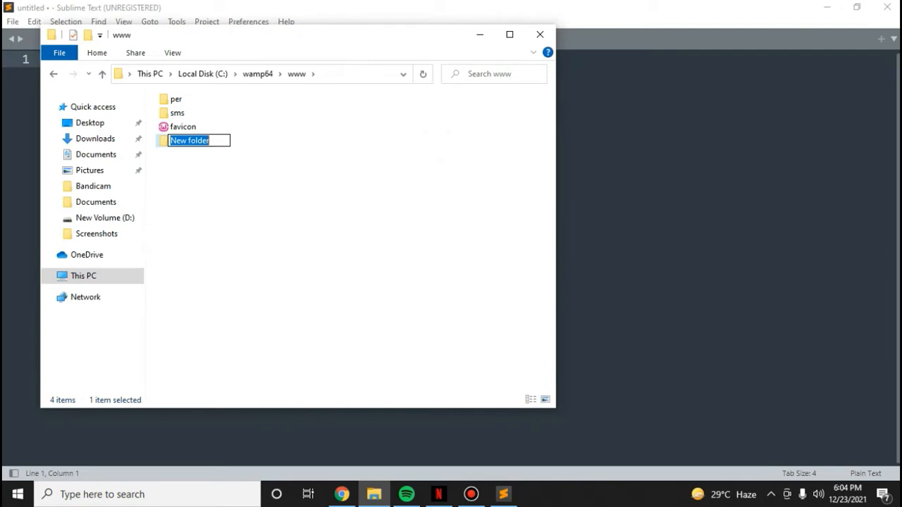
text(pdo)
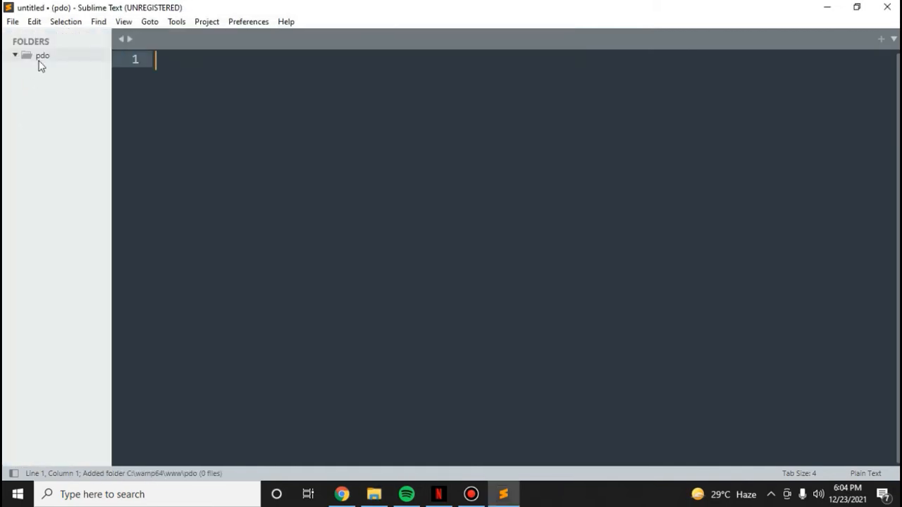
Add a new file in the pdo sidebar folder and save it as connection.php
right_click(39, 56)
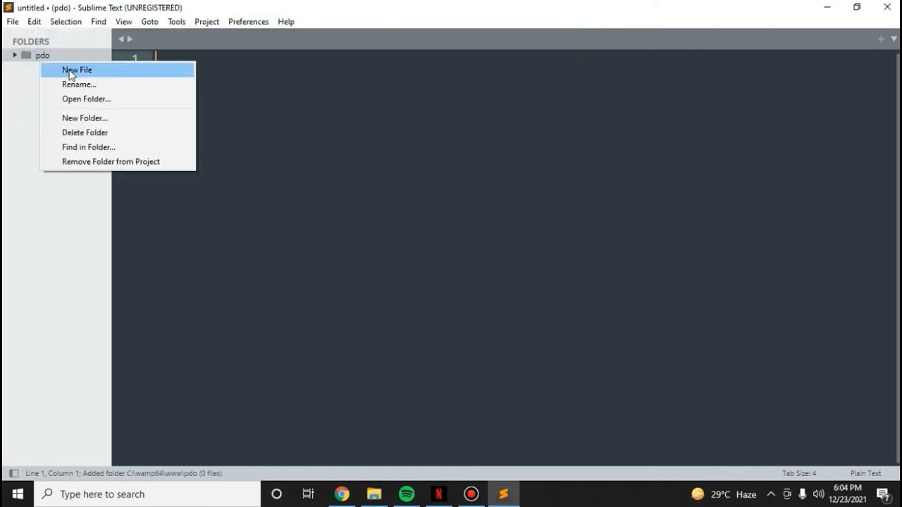
click(73, 69)
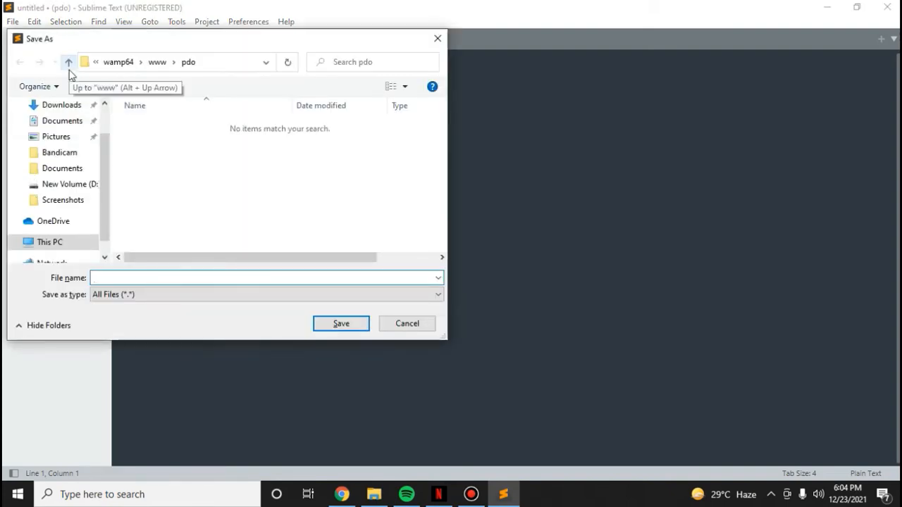
text(connect)
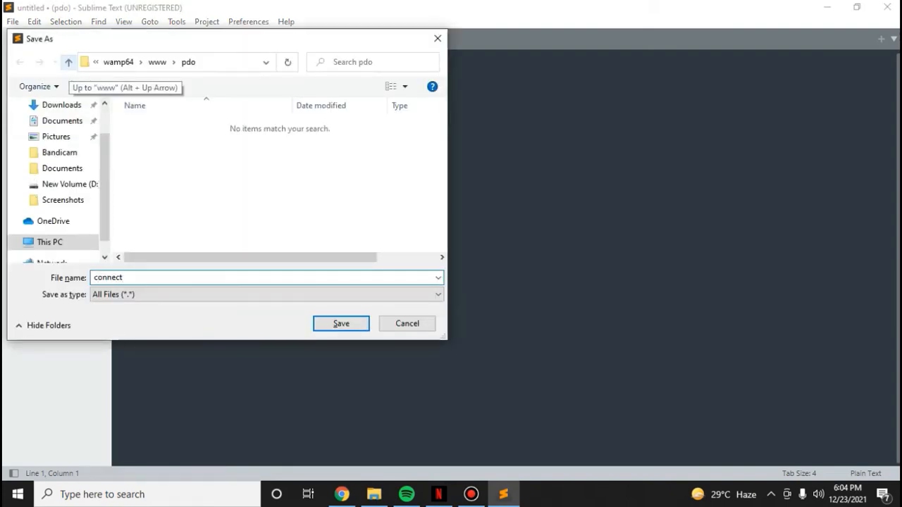
text(.h)
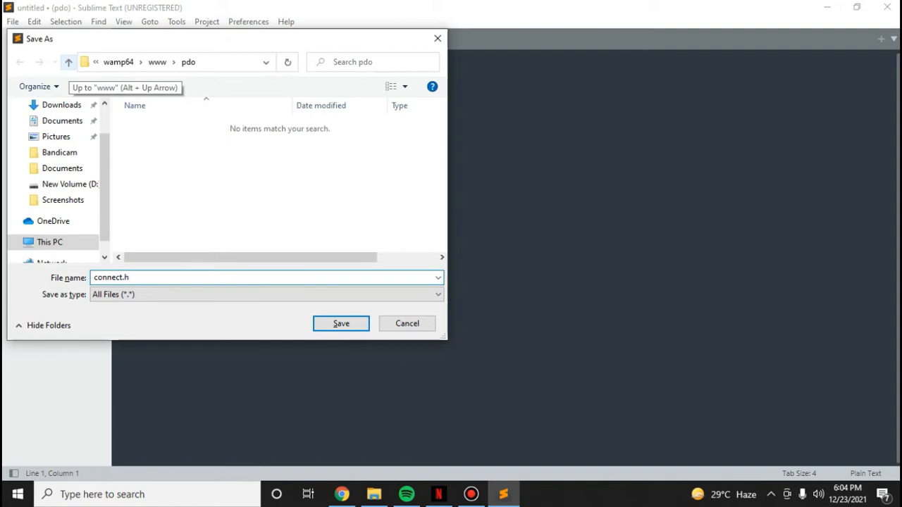
text(connectio)
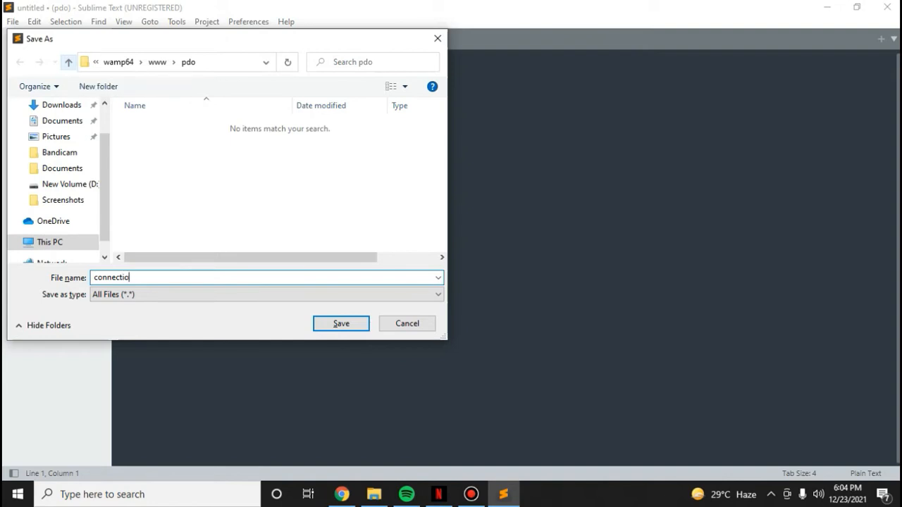
text(n.php)
text(<ph)
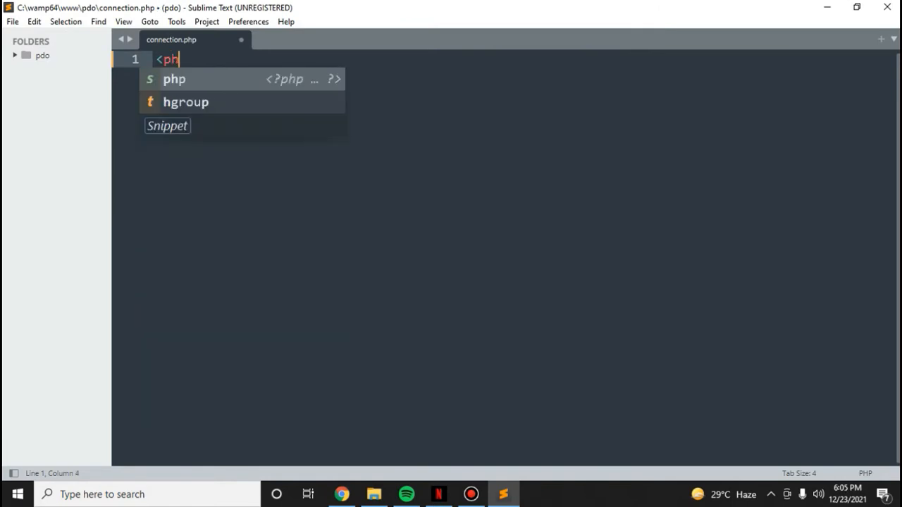
Insert the PHP tag snippet, save, and set $host = "localhost"
key(Tab)
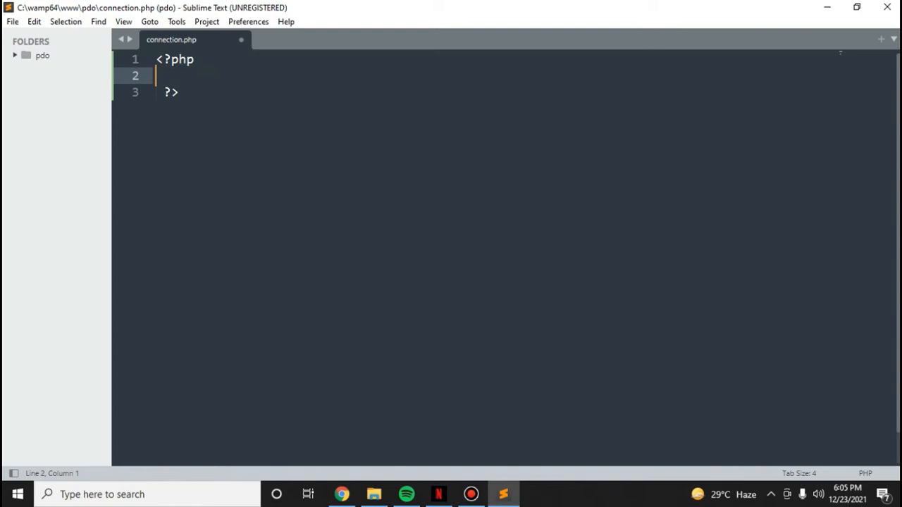
key(Enter)
text($)
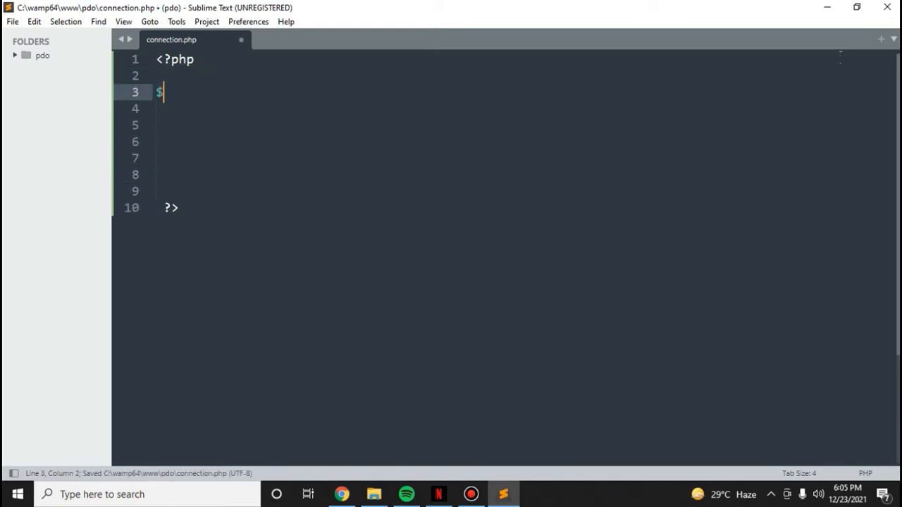
text(host = "")
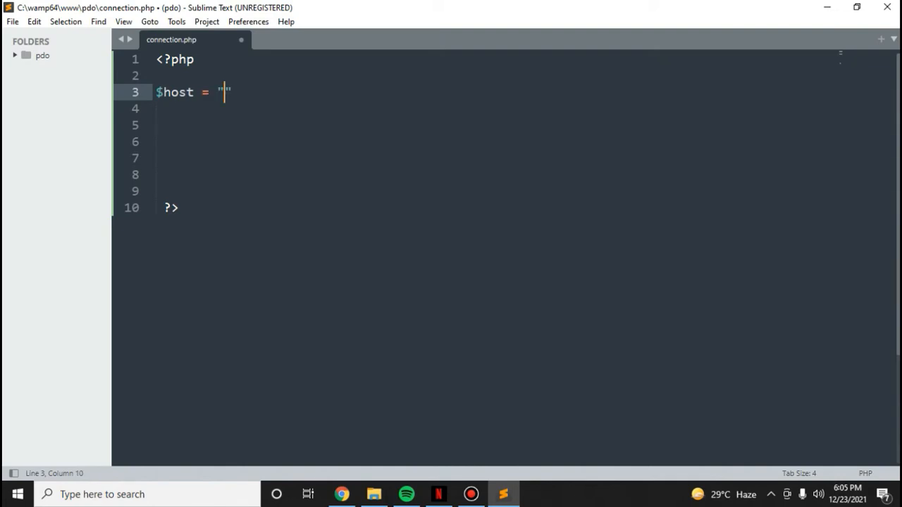
text(lo)
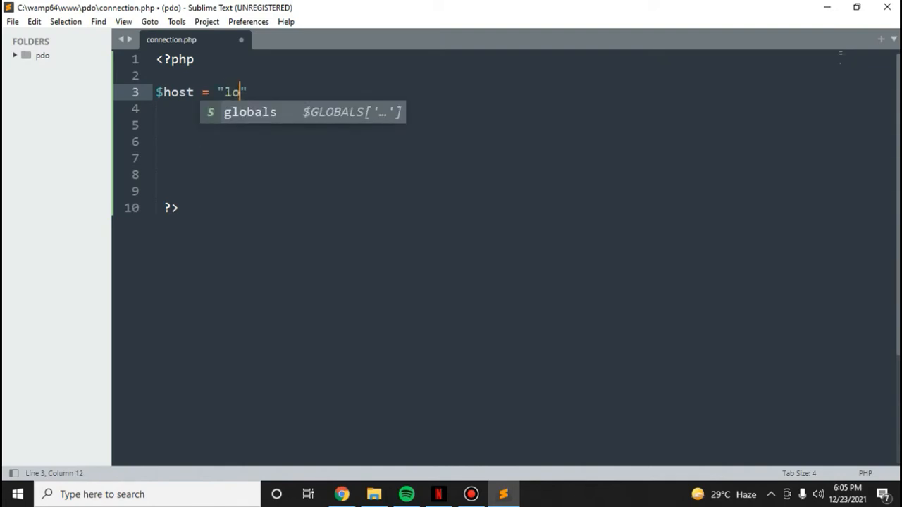
text(calhos)
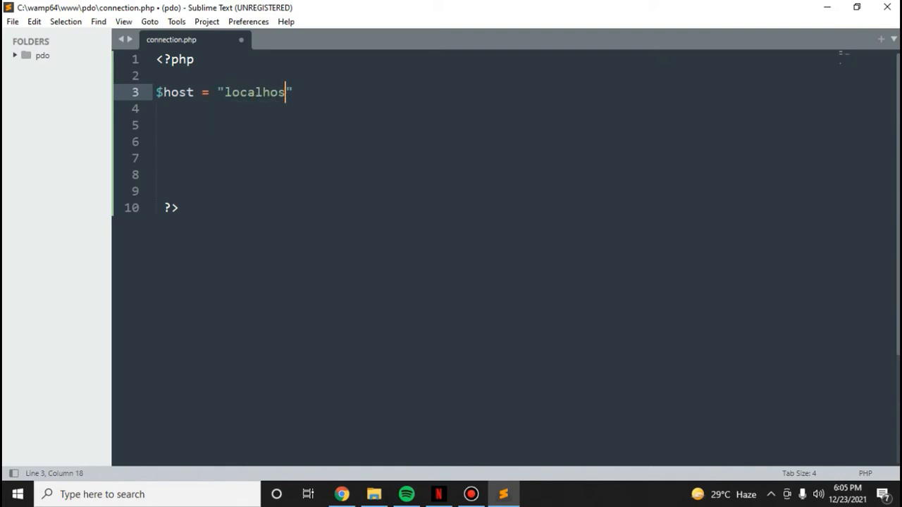
text(t";)
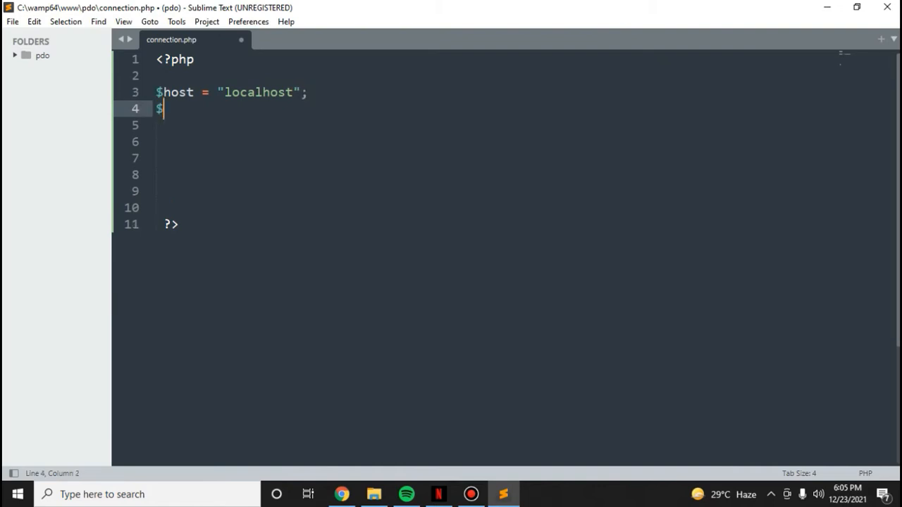
Add $username = "root", an empty $password, and $dbname = "pdo"
text(usern)
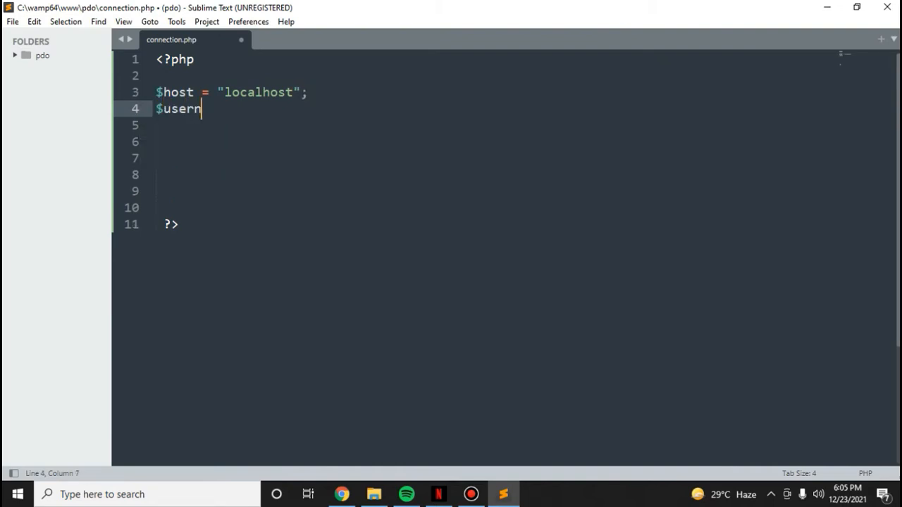
text(ame = "r")
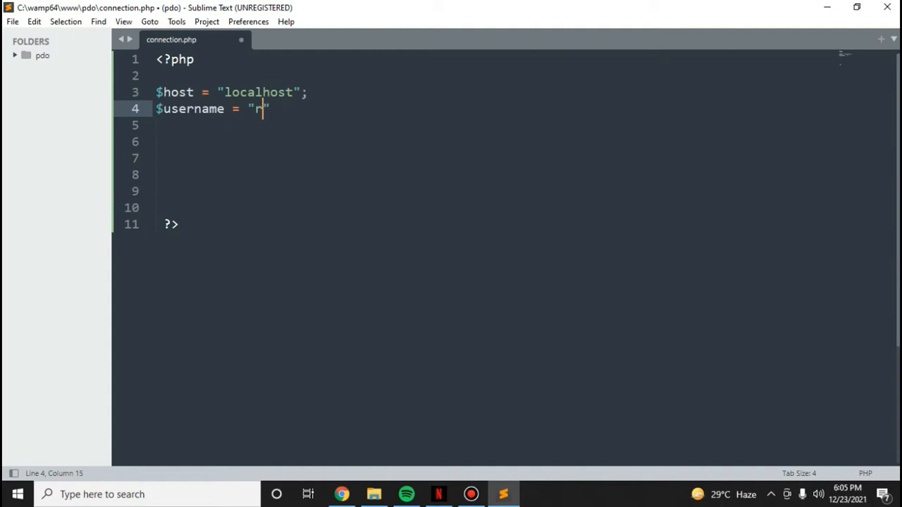
text(oot";)
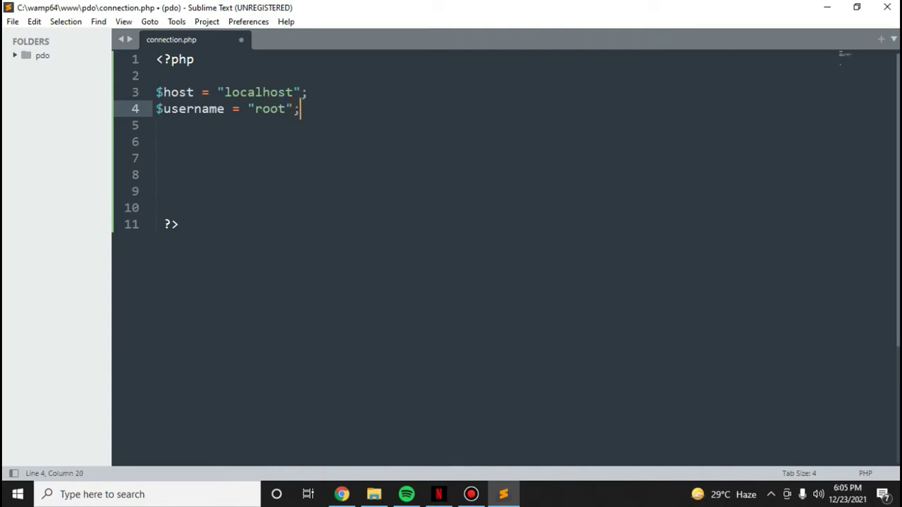
text($pass)
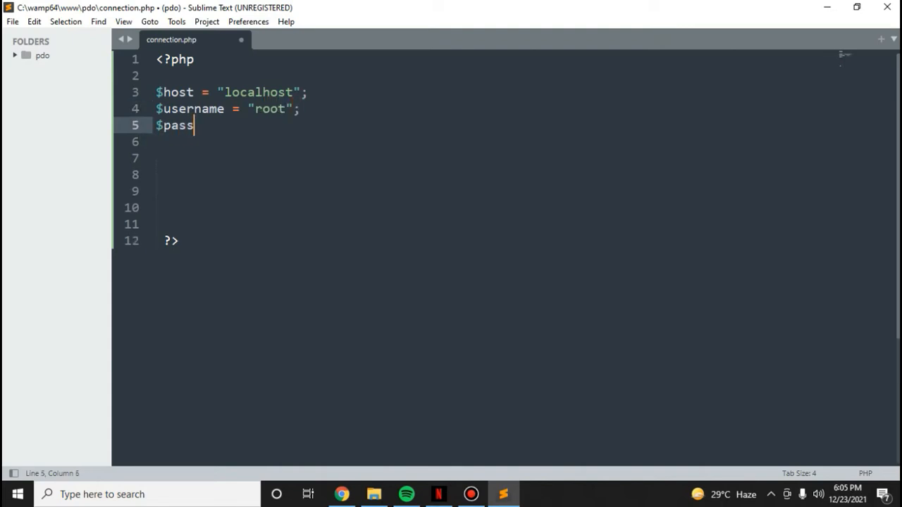
text(word = "";)
click(491, 142)
text($)
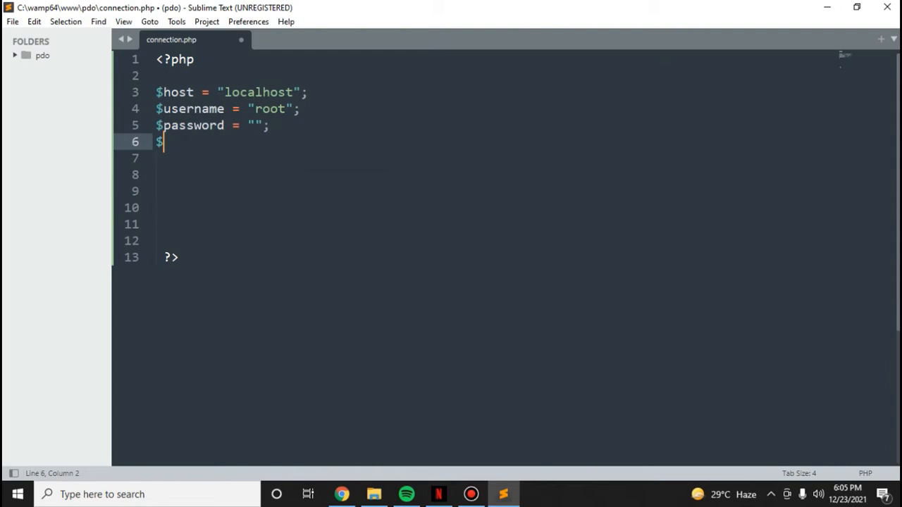
text(d)
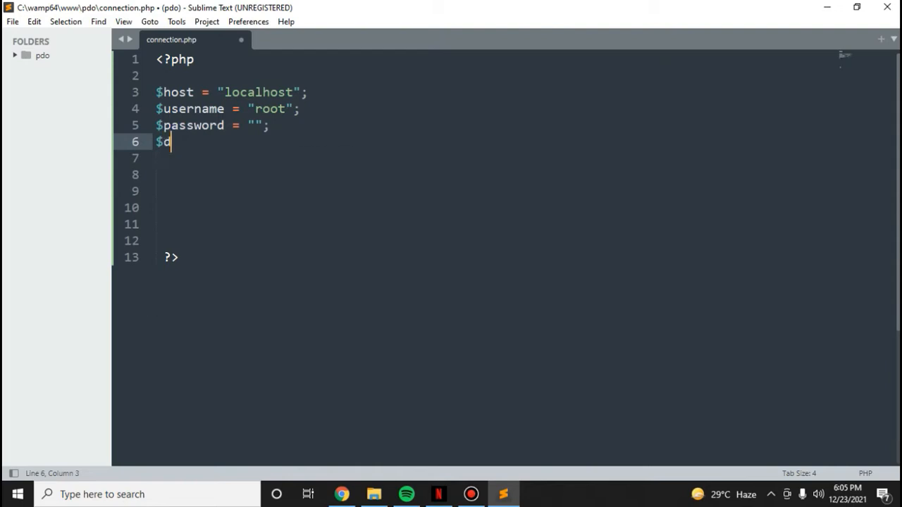
text(bname = "pdo";)
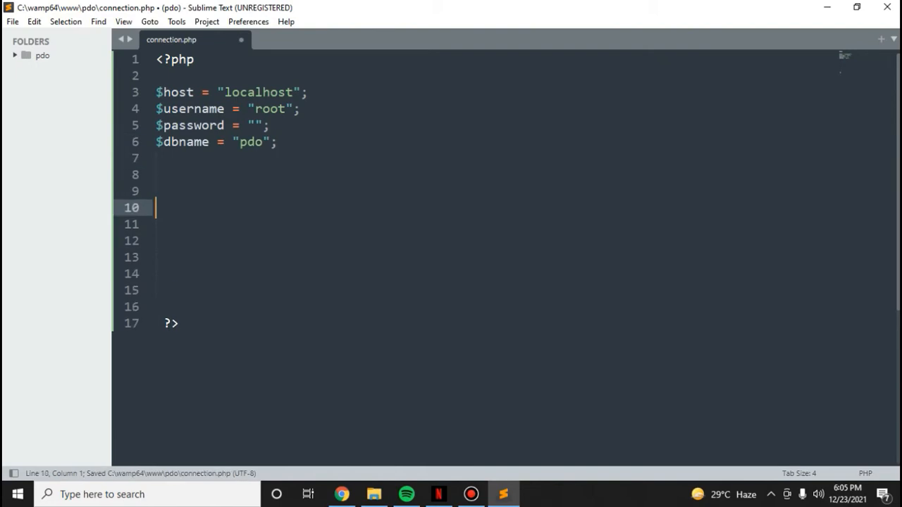
Start $connect = new PDO with the DSN "mysql:host=$host;dbname=$dbname"
text($connect)
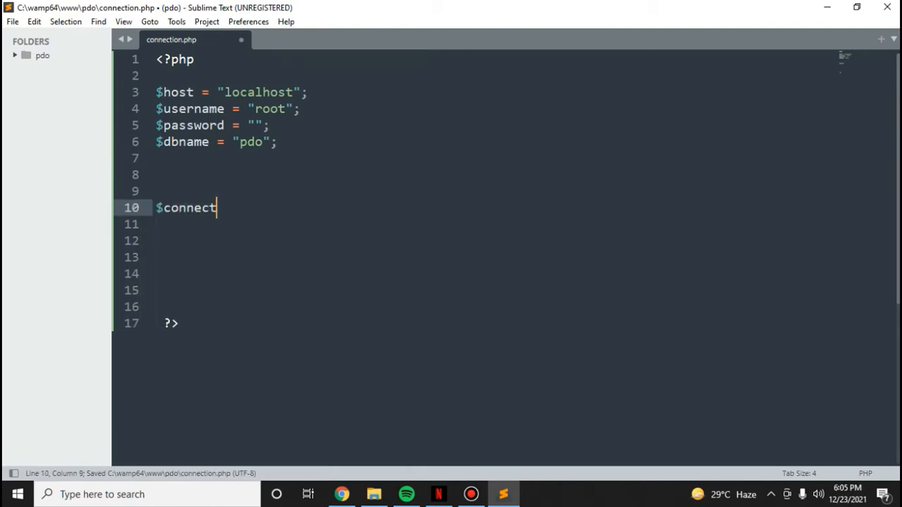
text(= new)
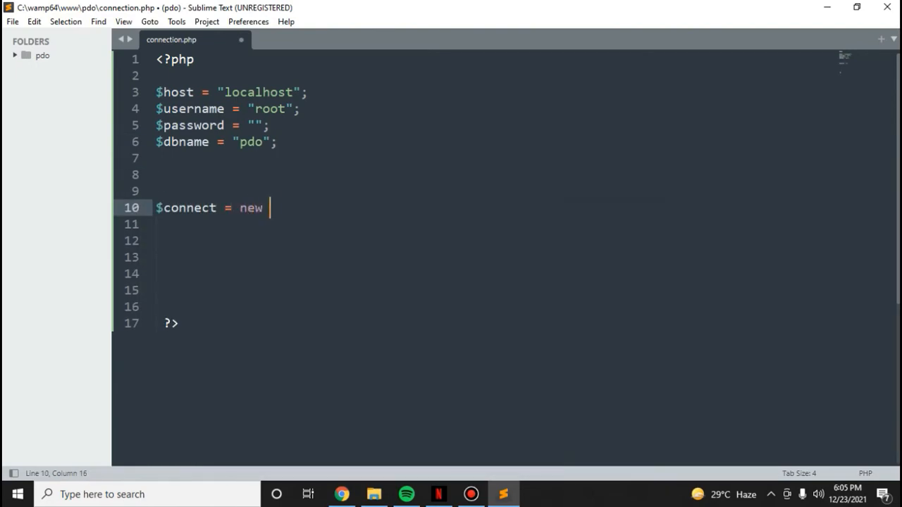
text(PDO)
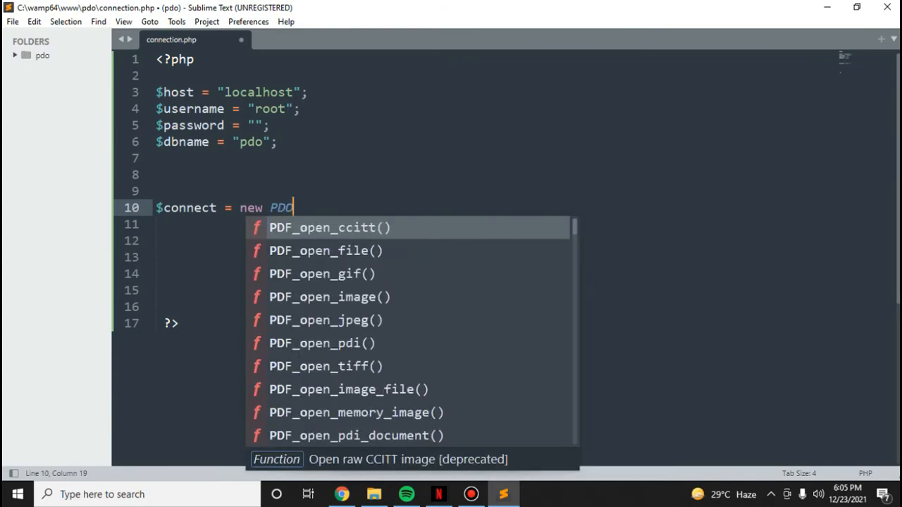
text(("my")
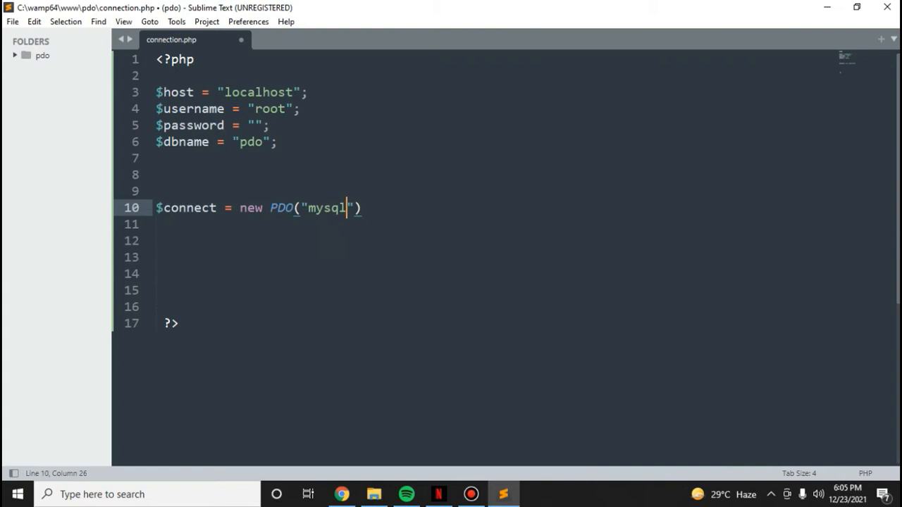
text(:h)
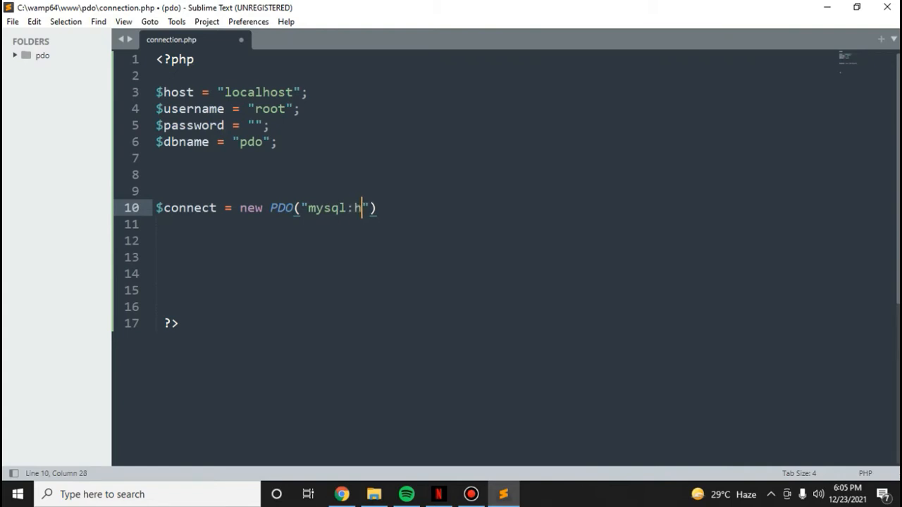
text(ost=)
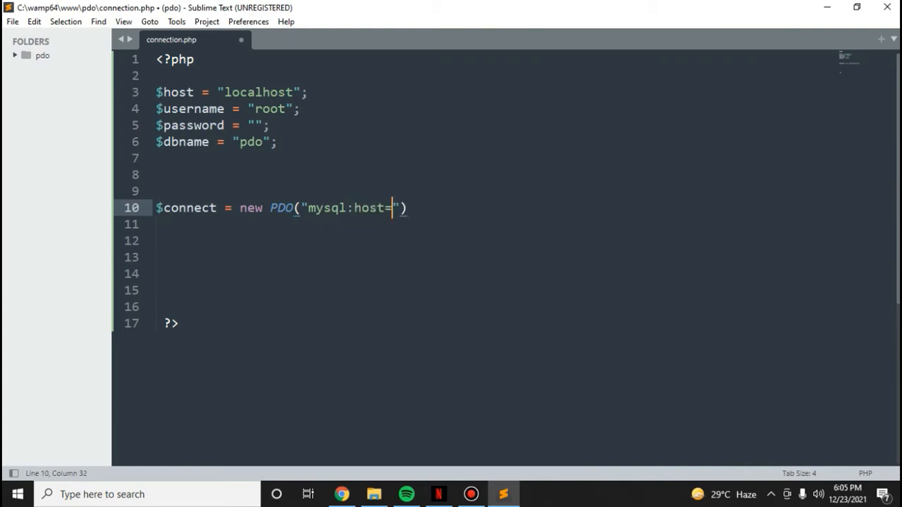
text($hos)
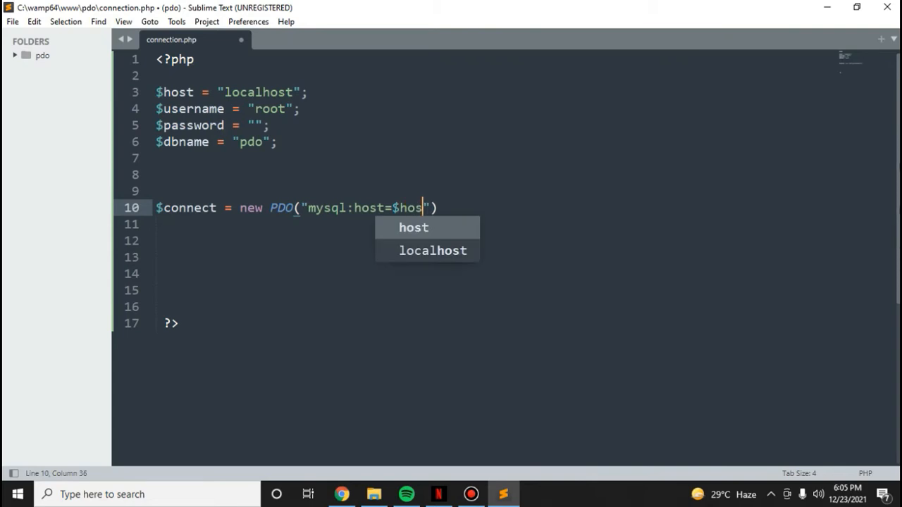
text(t;dbname=)
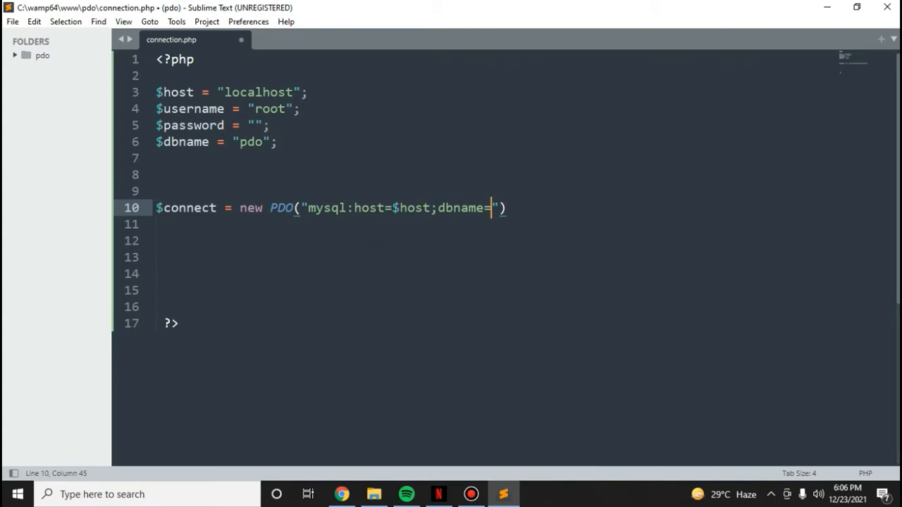
text($d)
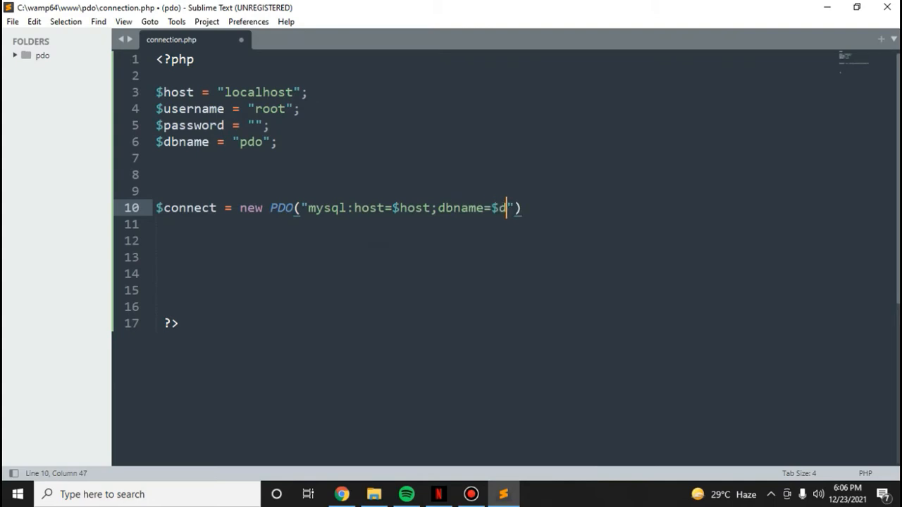
text(bname)
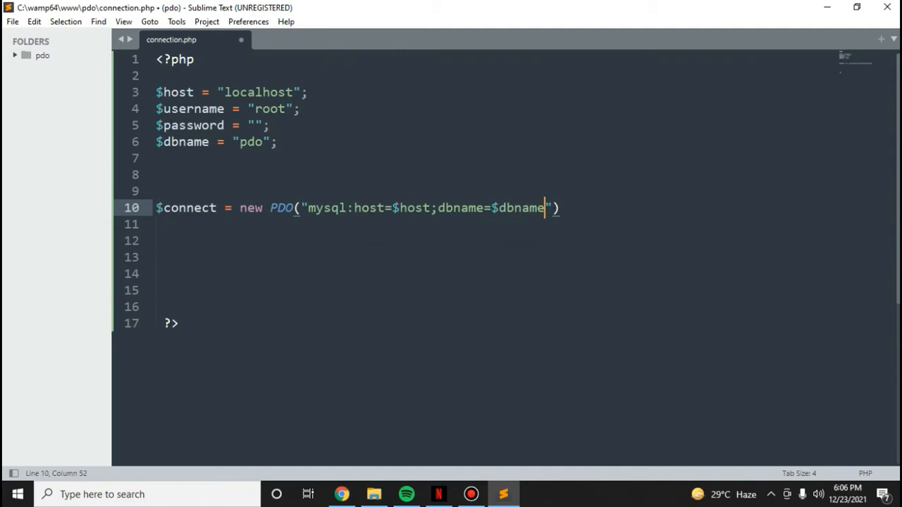
Pass $username and $password to the PDO constructor and add a new line
text(,$)
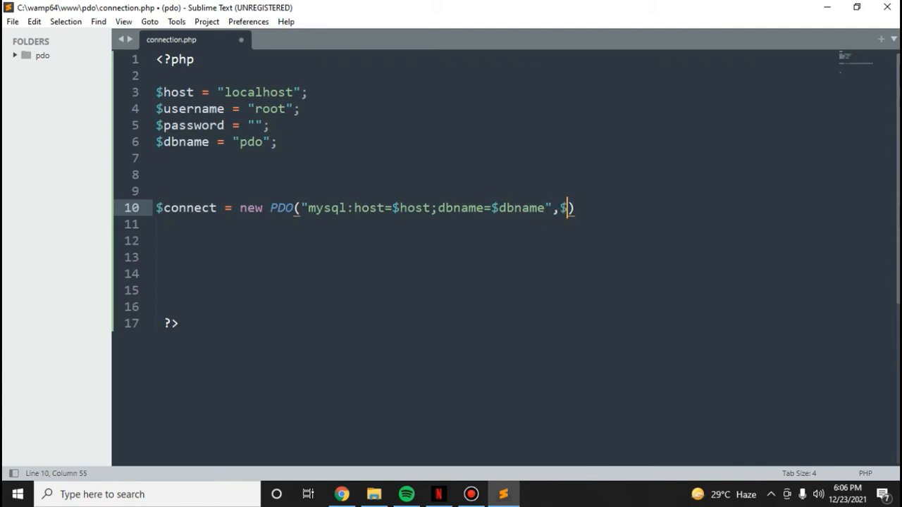
text($)
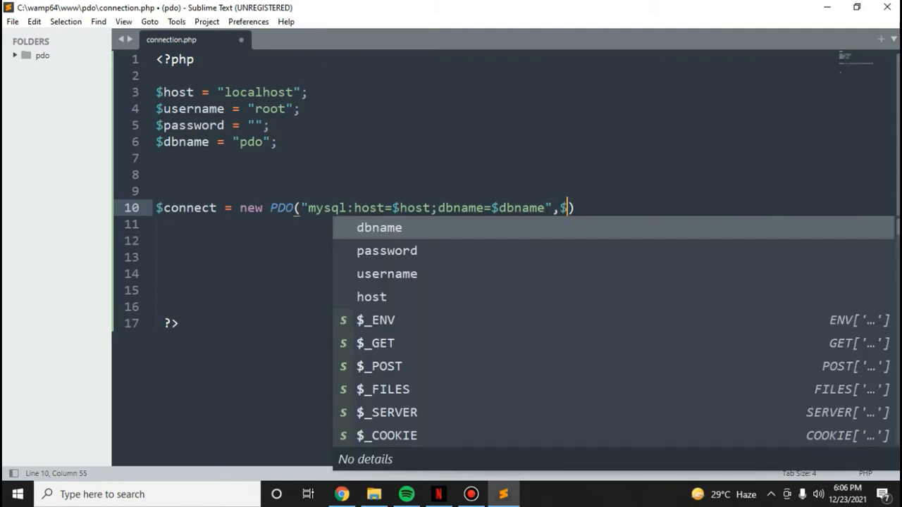
text(username,$)
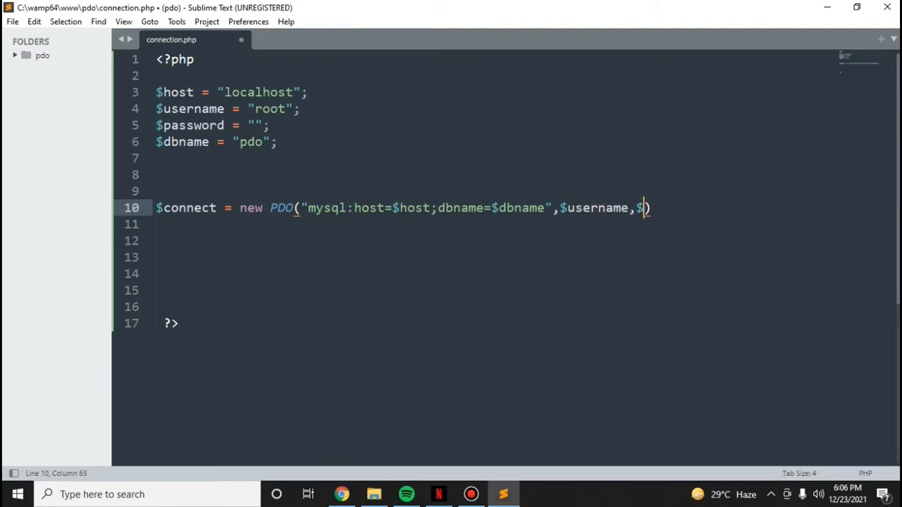
text(password))
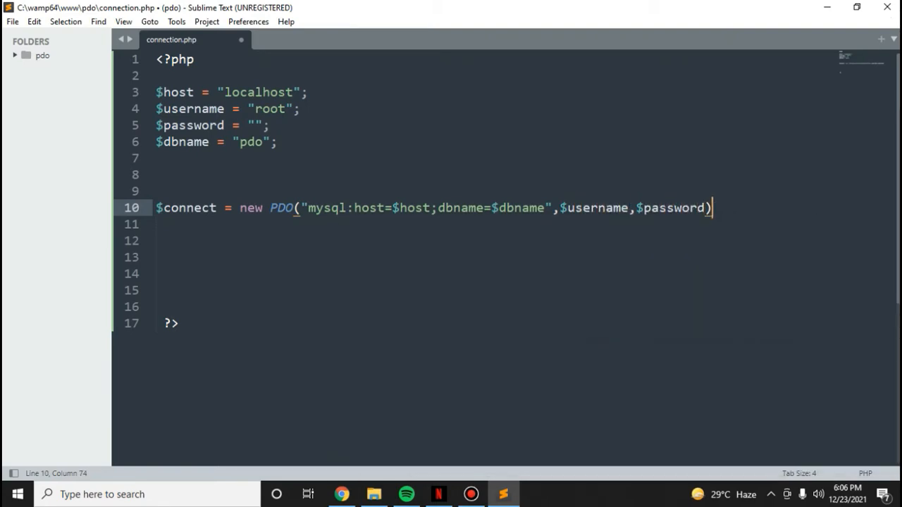
text(;)
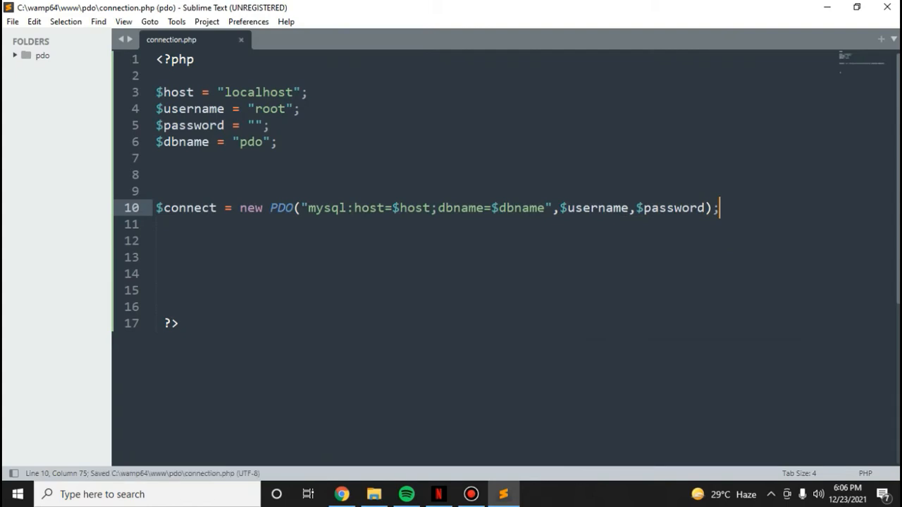
mouse_move(482, 131)
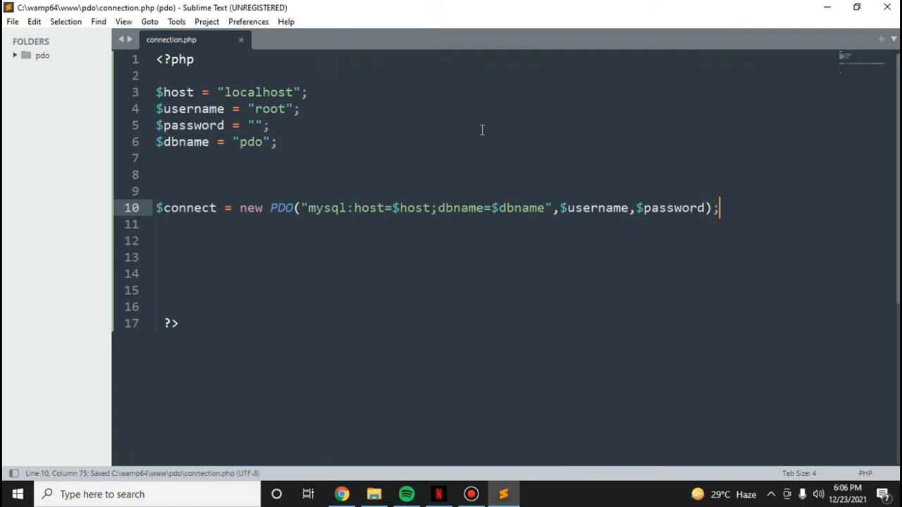
key(Enter)
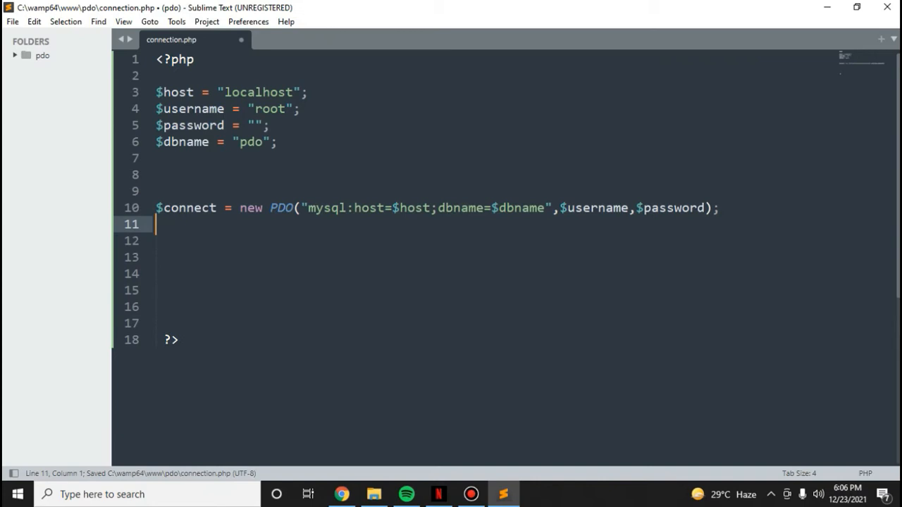
Write if ($connect) echoing "connected", else echoing "failed"
text(if ($) {)
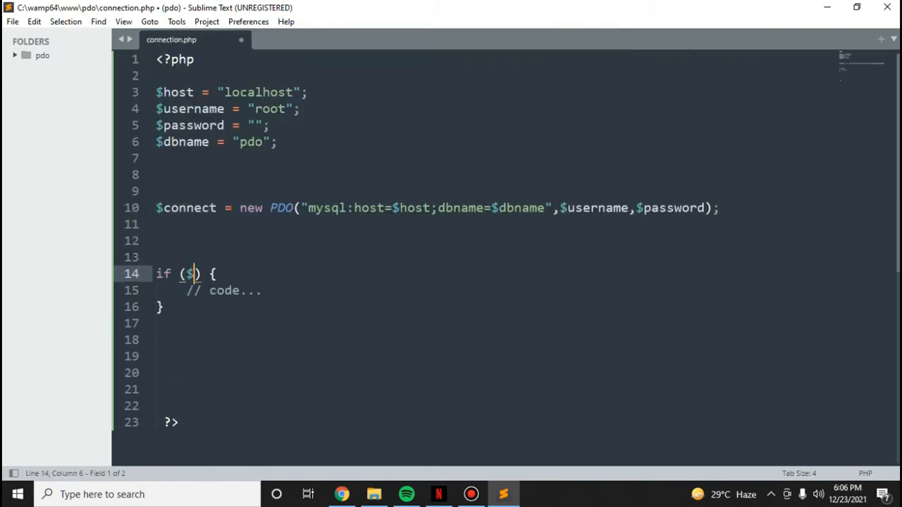
text(connect)
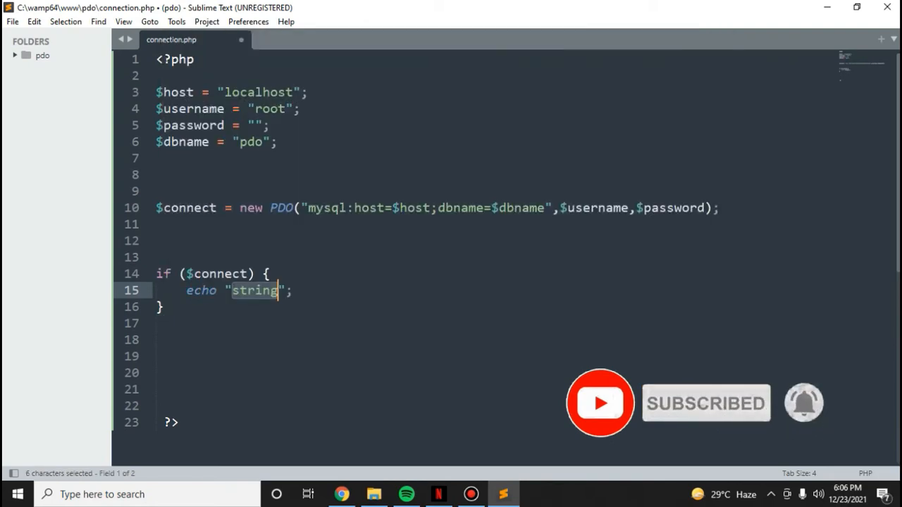
text(connected)
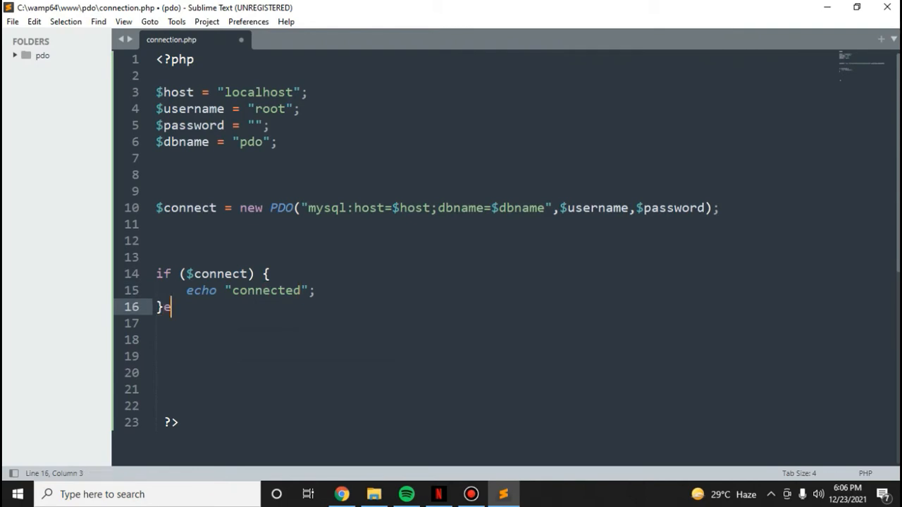
text(lse{)
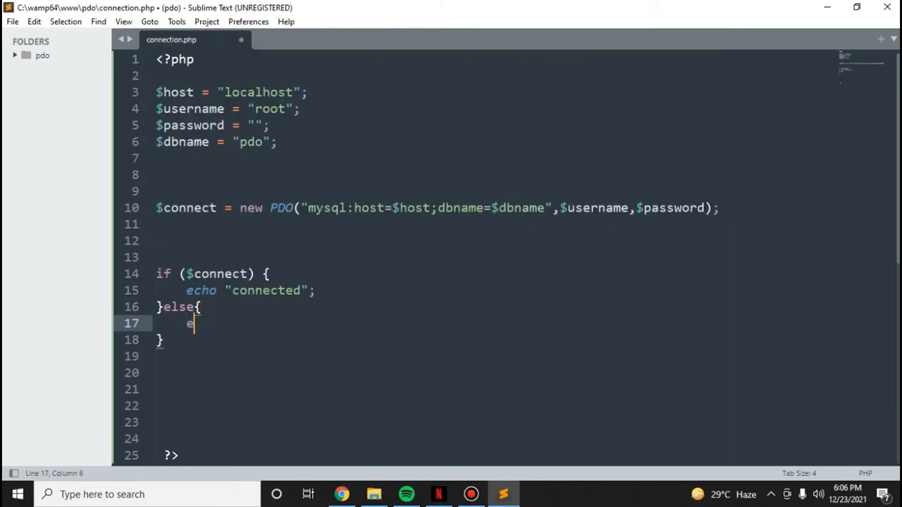
text(cho "")
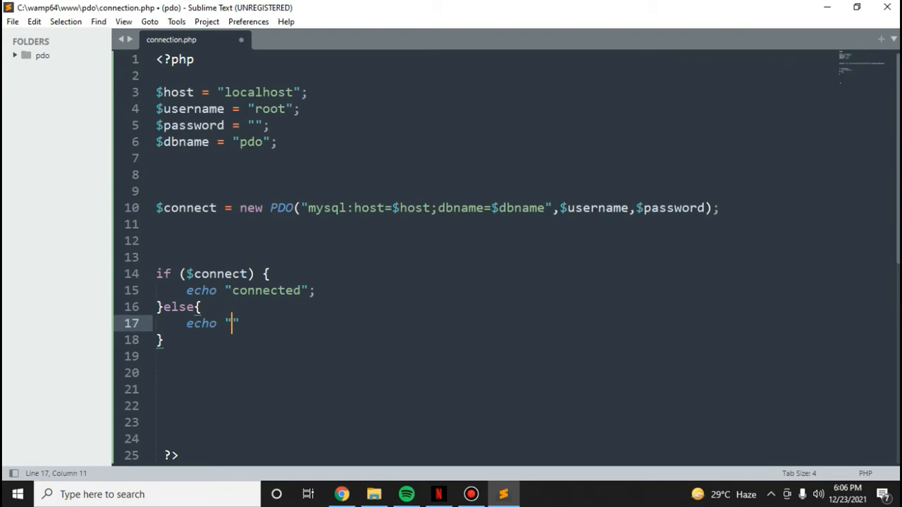
text(faile)
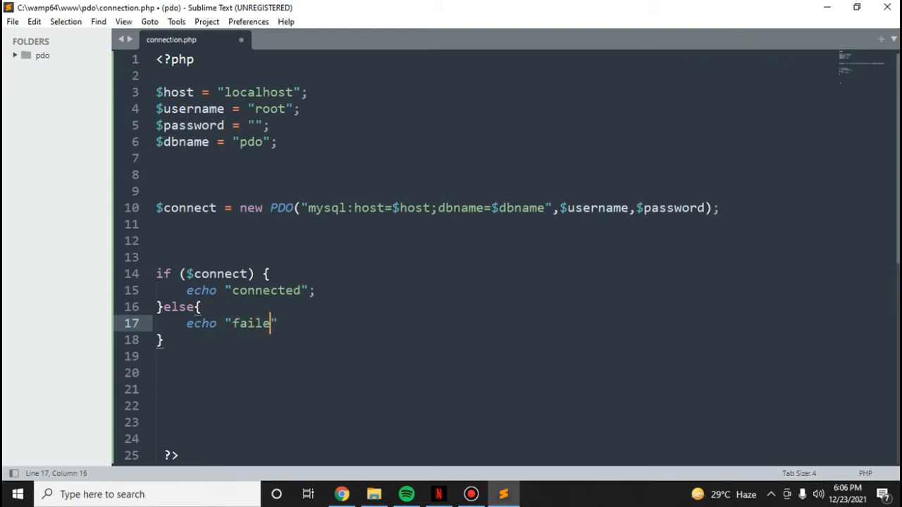
text(d";)
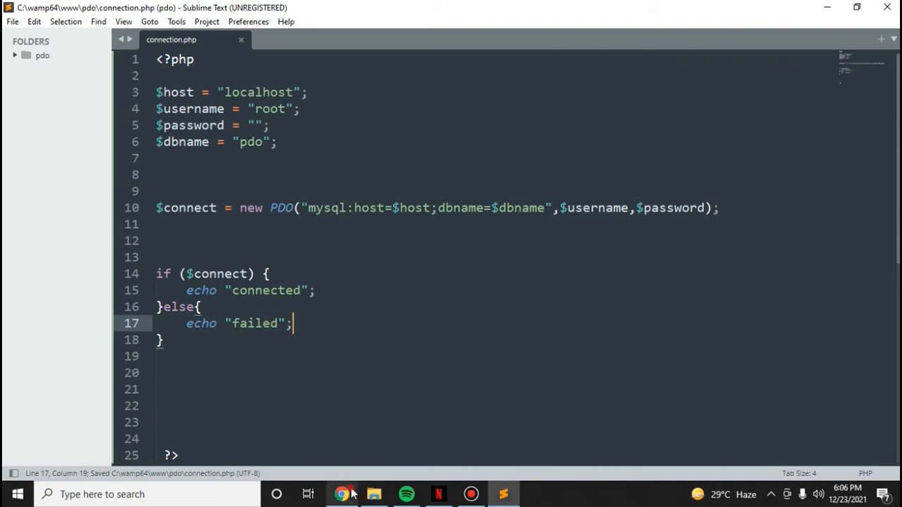
Load localhost/pdo/connection.php in Chrome and see the unknown-database PDOException
click(342, 494)
text(localhost/pdo/co)
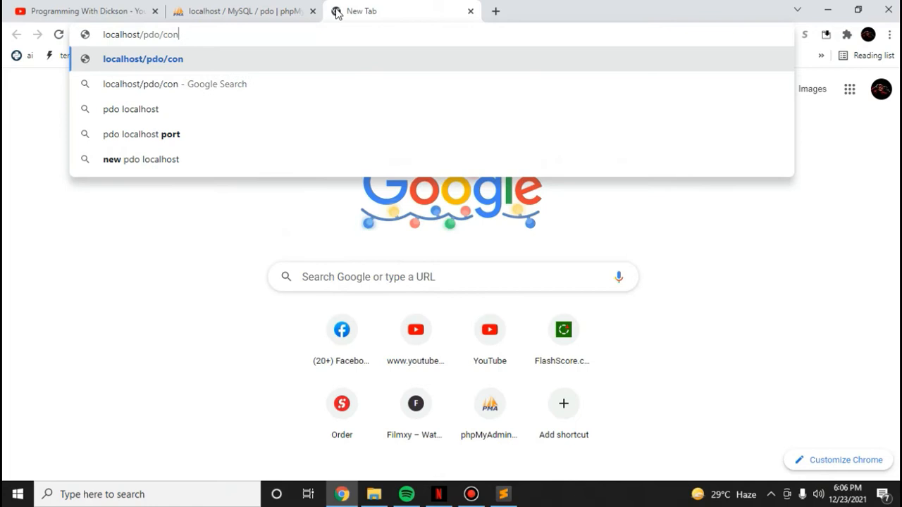
text(nection.ph)
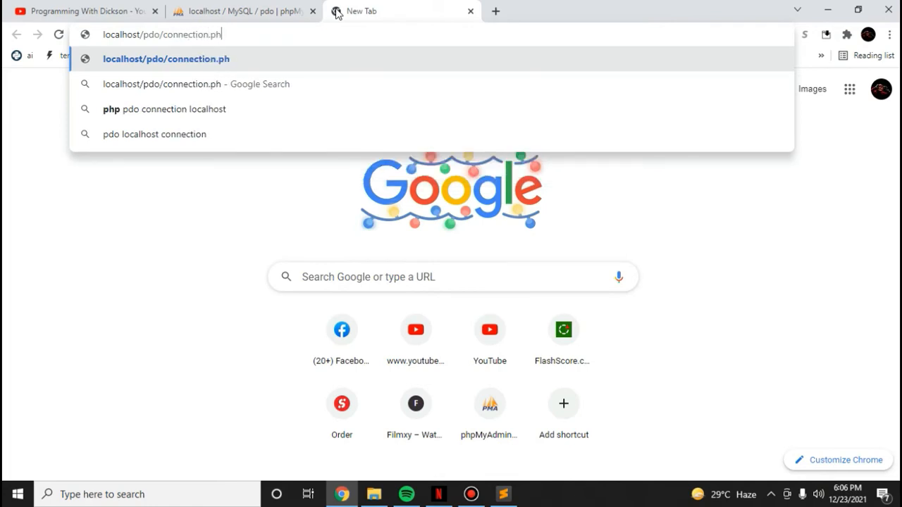
click(499, 494)
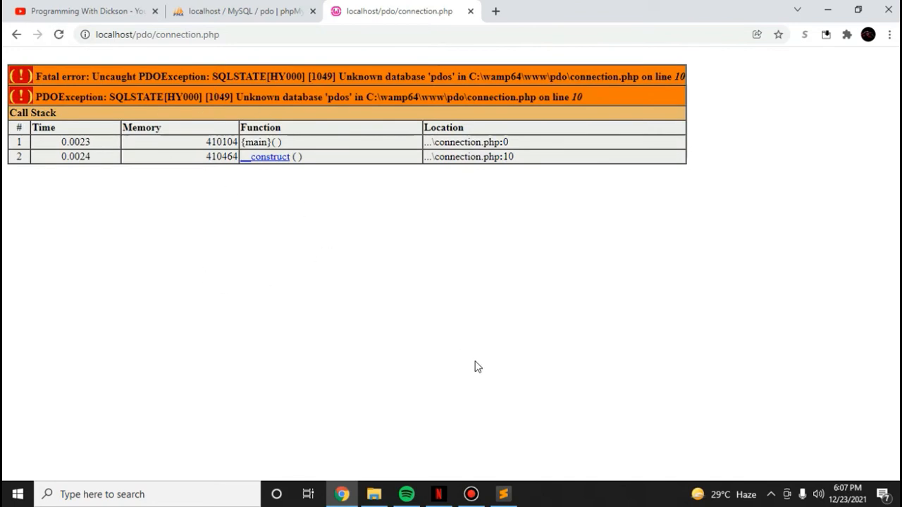
click(503, 493)
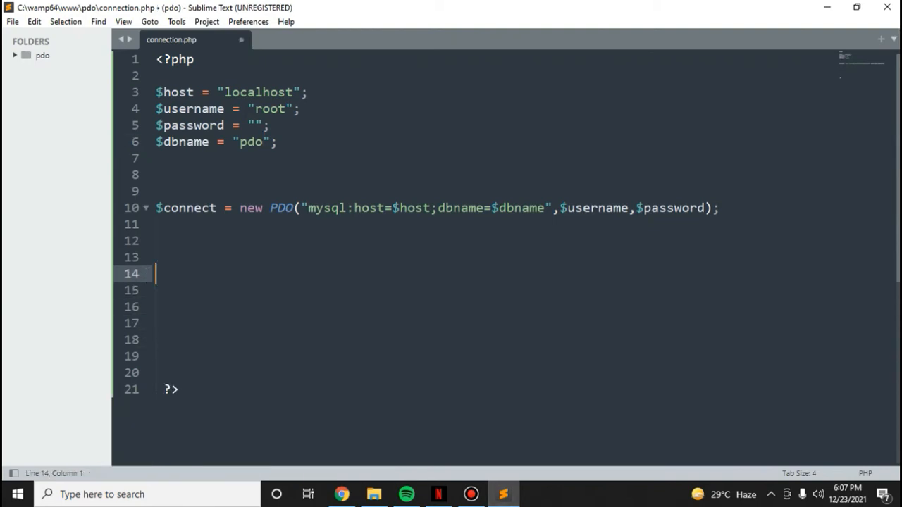
Move the variables and connection into a try block catching PDOException with $e->getMessage(), then save
click(157, 92)
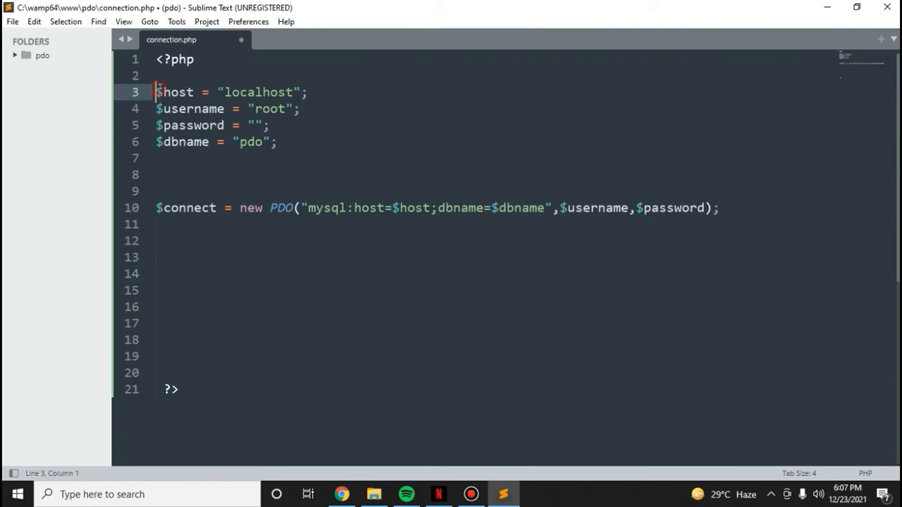
drag(157, 92, 157, 224)
text(tr)
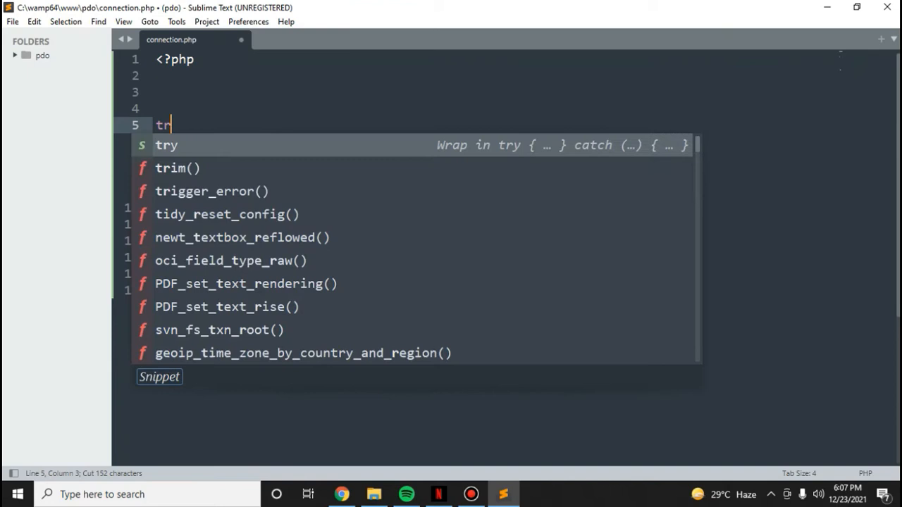
key(Tab)
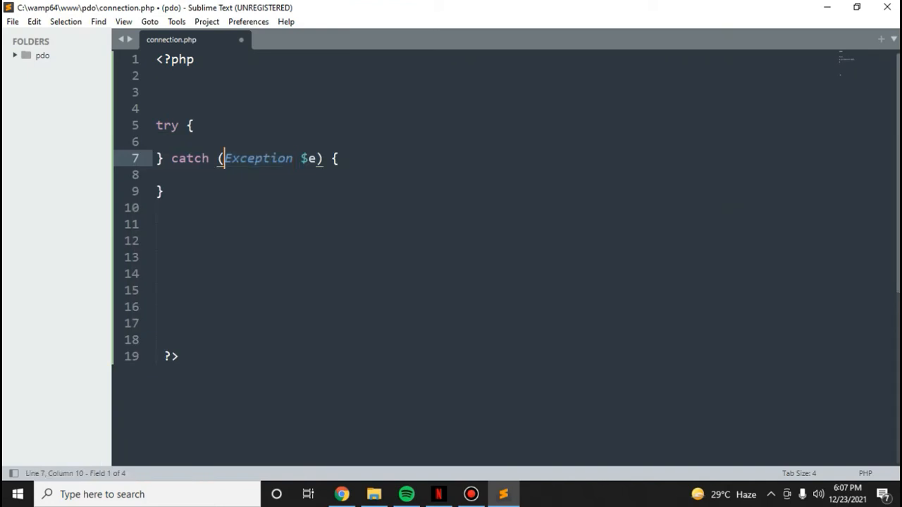
text(PDO)
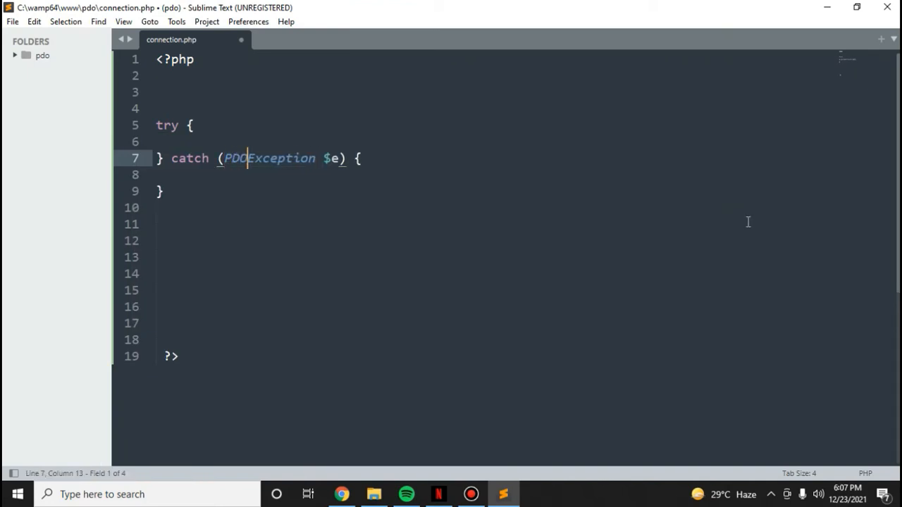
click(196, 125)
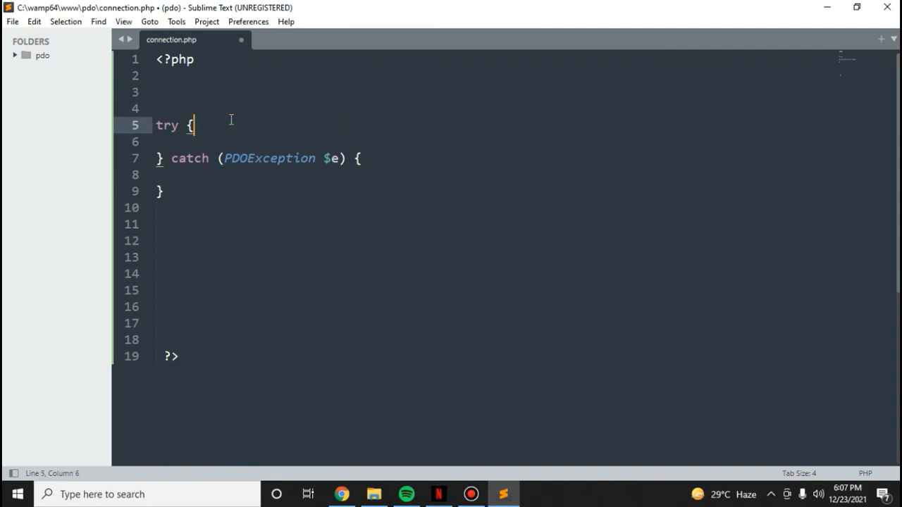
text($host = "localhost";)
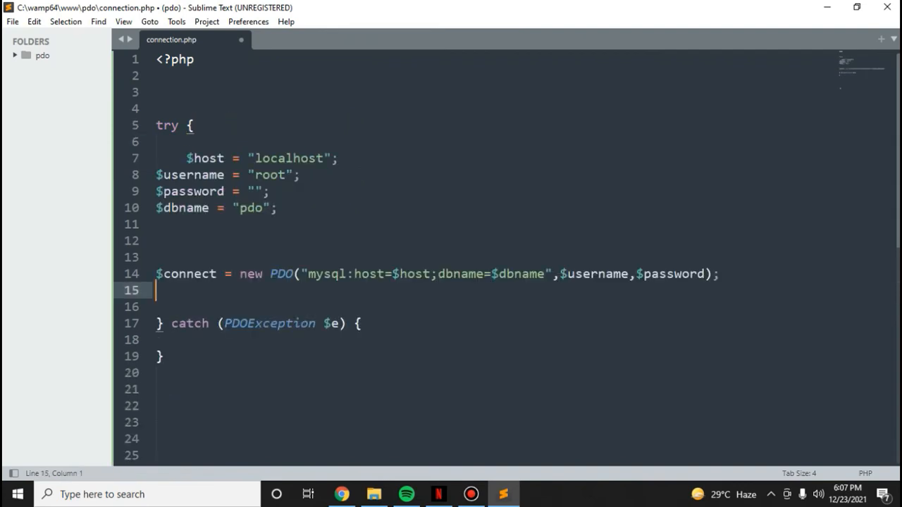
mouse_move(49, 198)
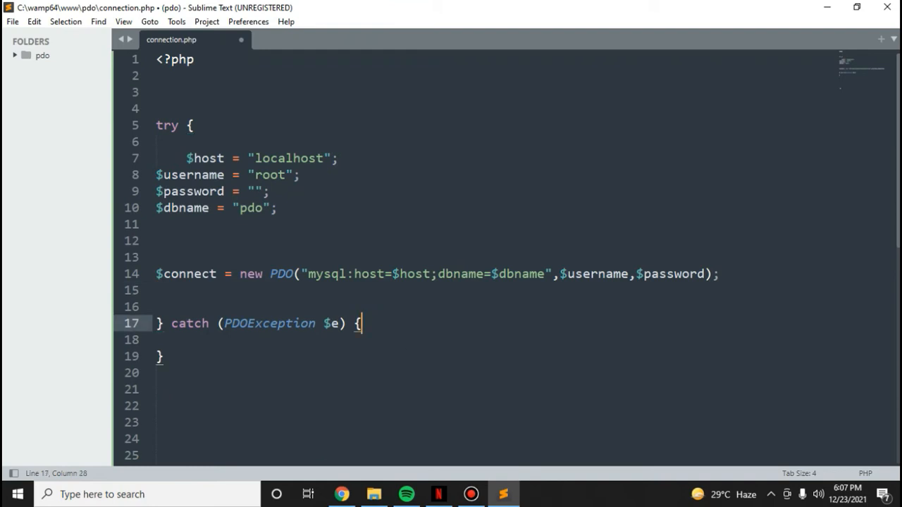
text($e)
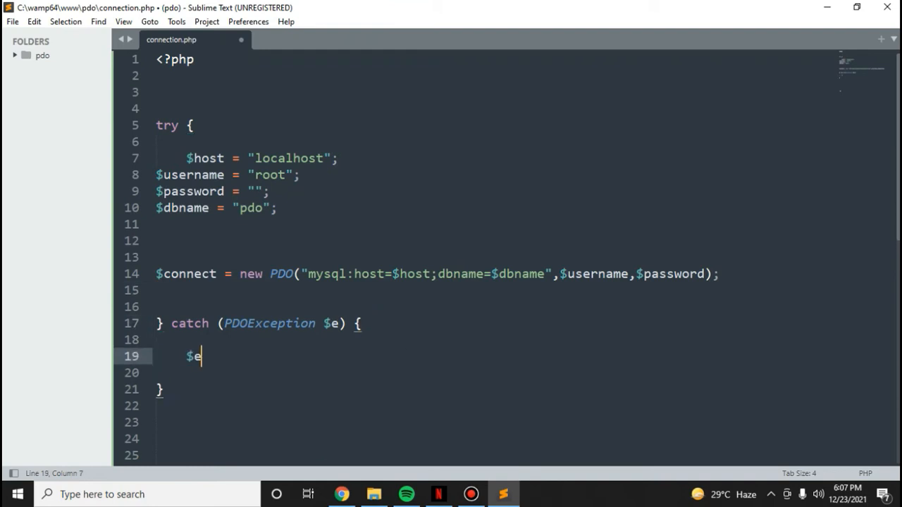
text(->ge)
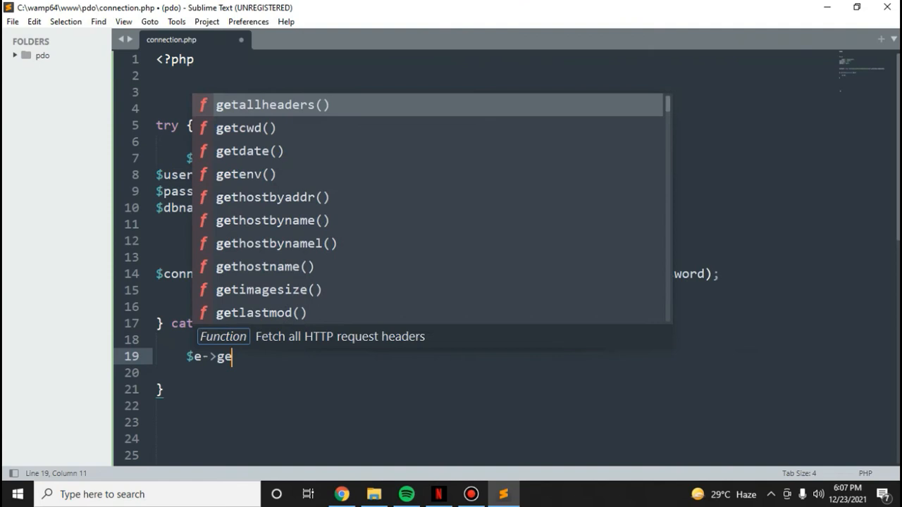
text(tMessage();)
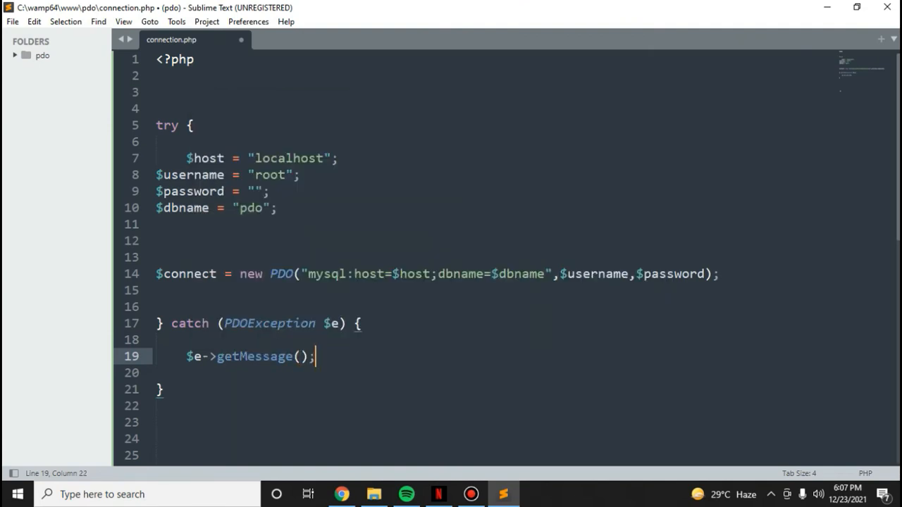
key(ctrl+s)
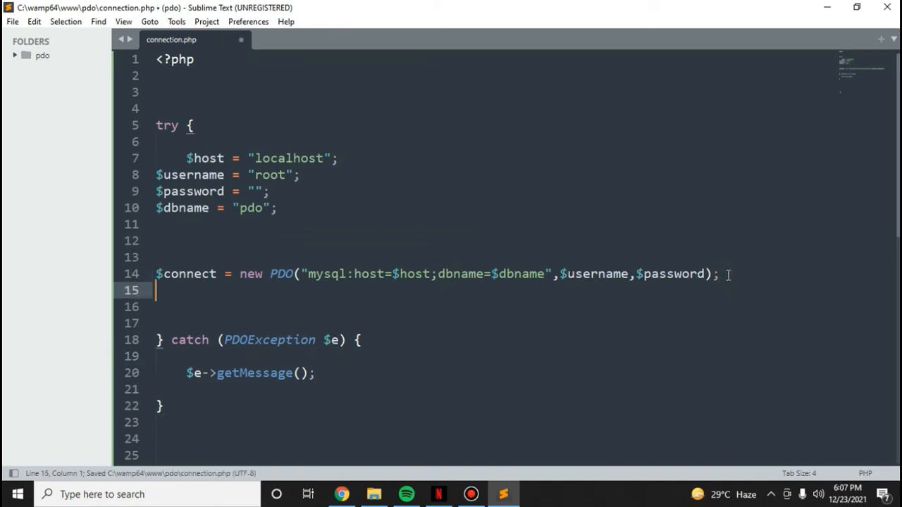
Type $connect->setAttribute(PDO::ATTR_ERRMODE after the connection line
text($connec)
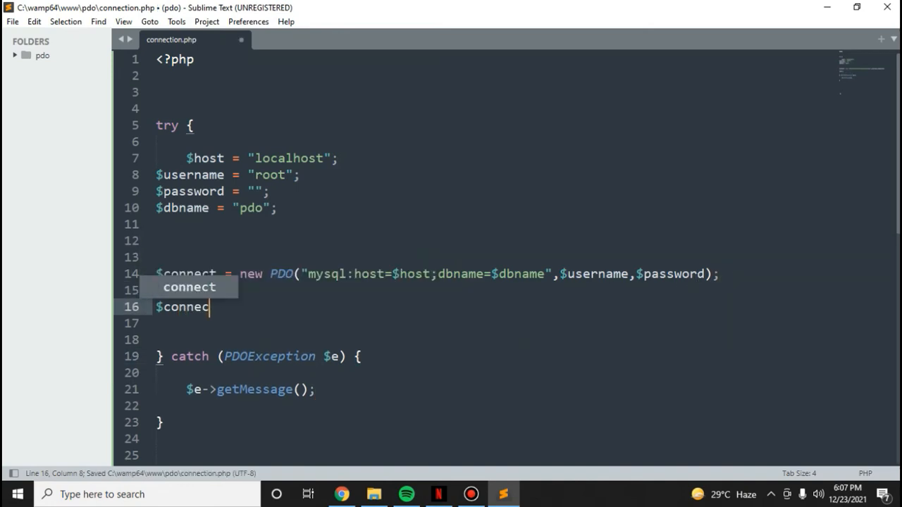
text(t->s)
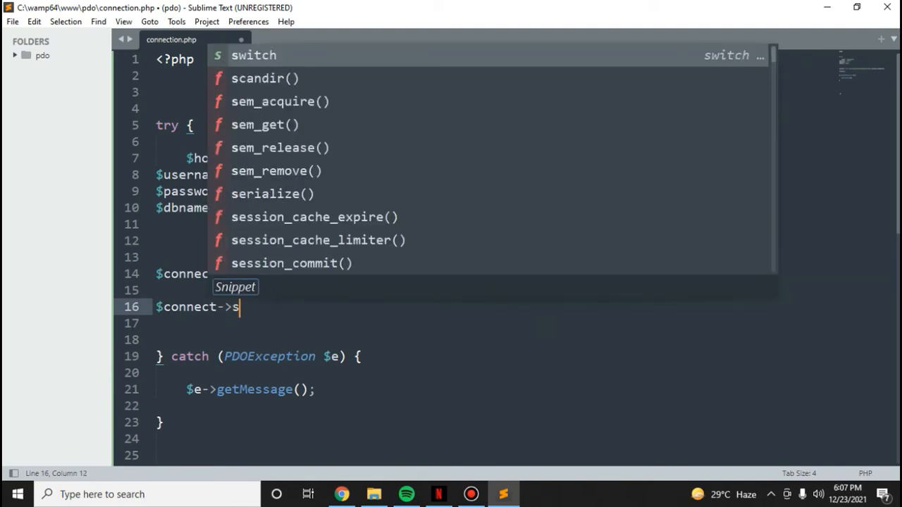
text(et)
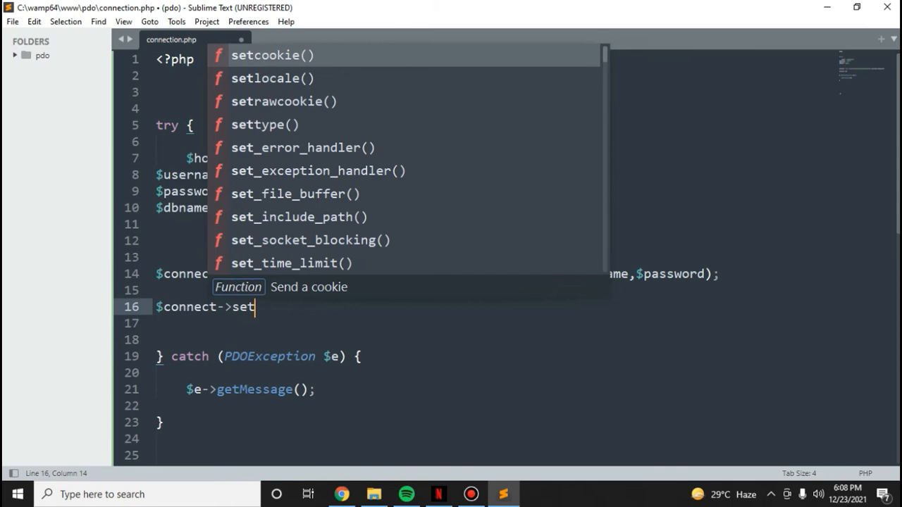
text(Att)
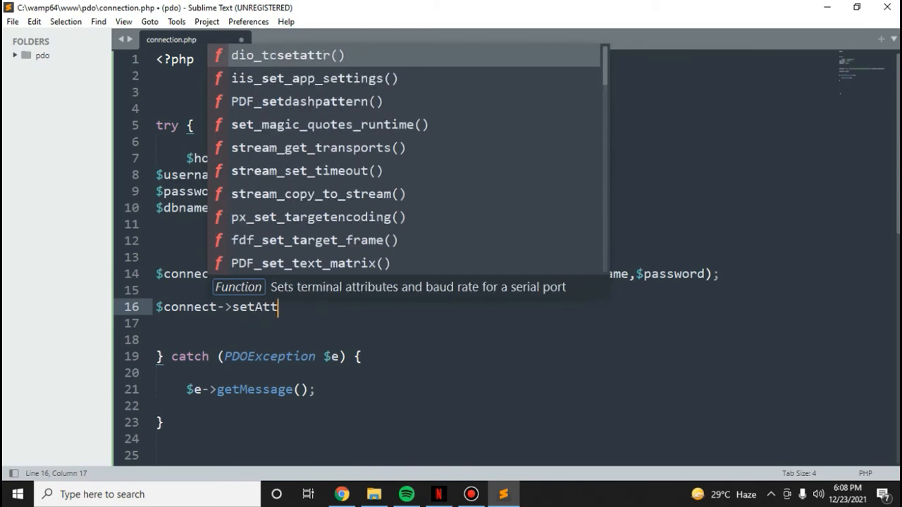
text(ribut)
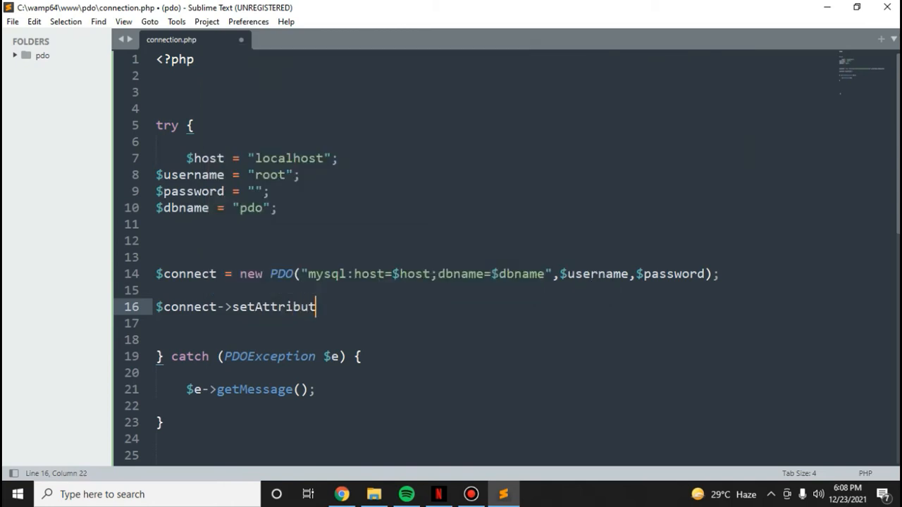
text(e()
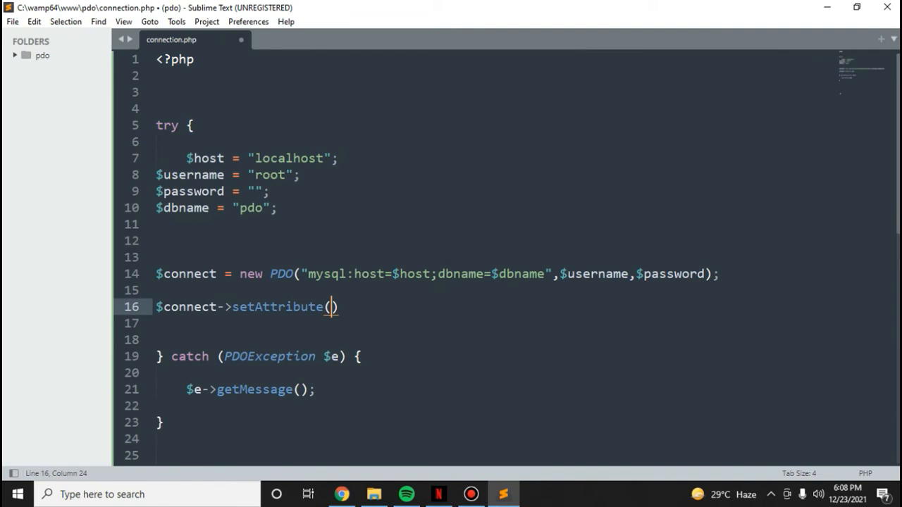
text(PDO)
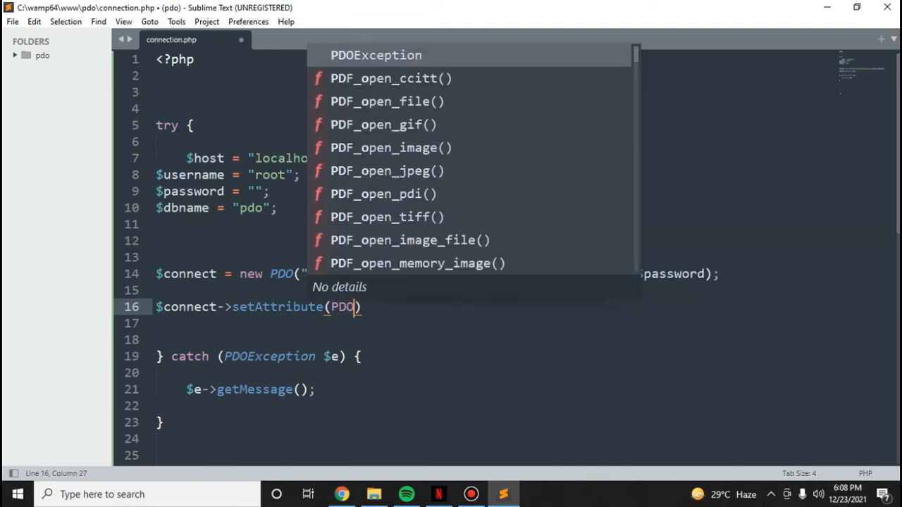
text(::A)
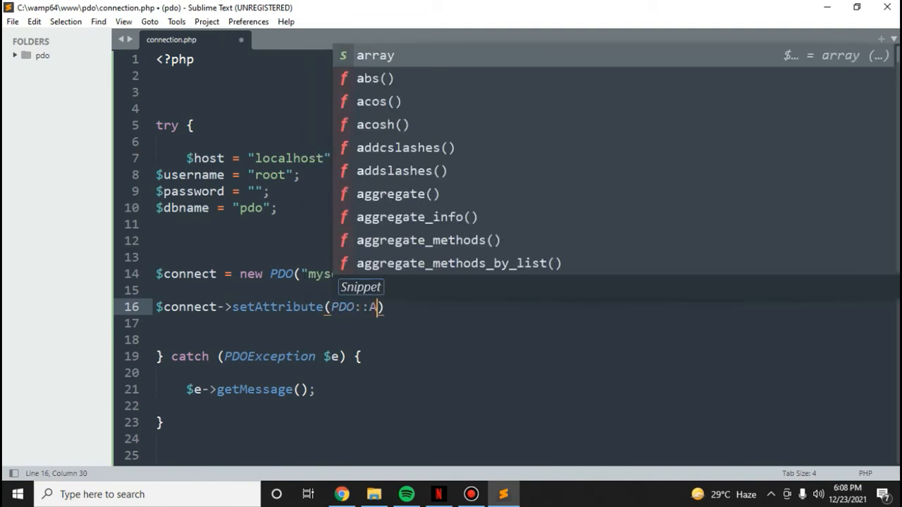
text(TTR)
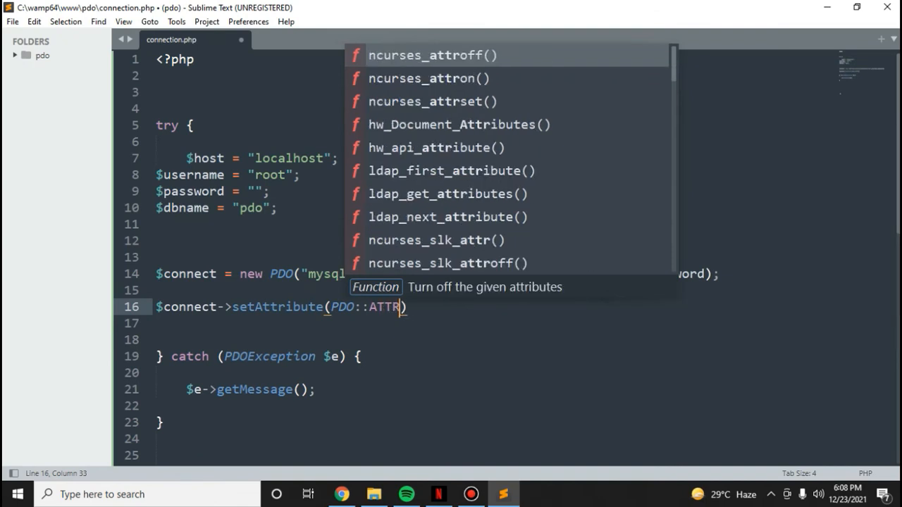
text(_ERRM)
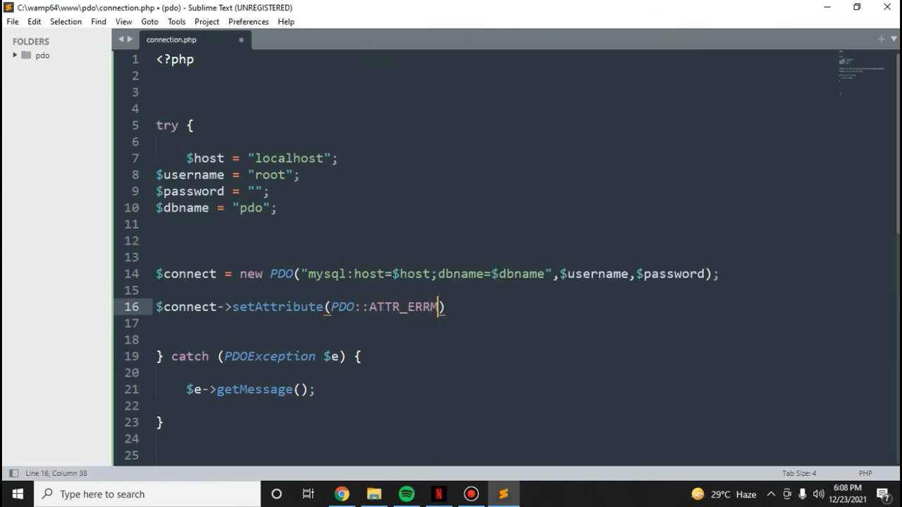
text(ODE)
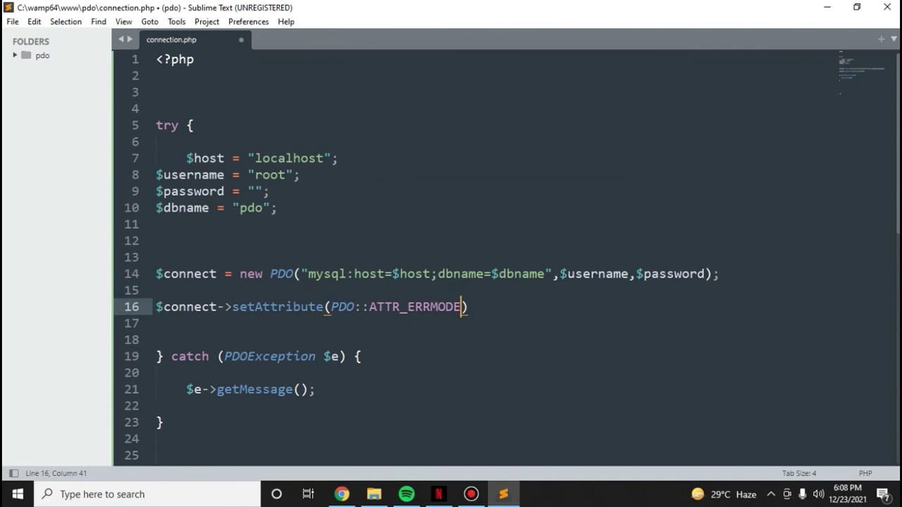
Complete it with PDO::ERRMODE_EXCEPTION); and check the page output in Chrome
text(, P)
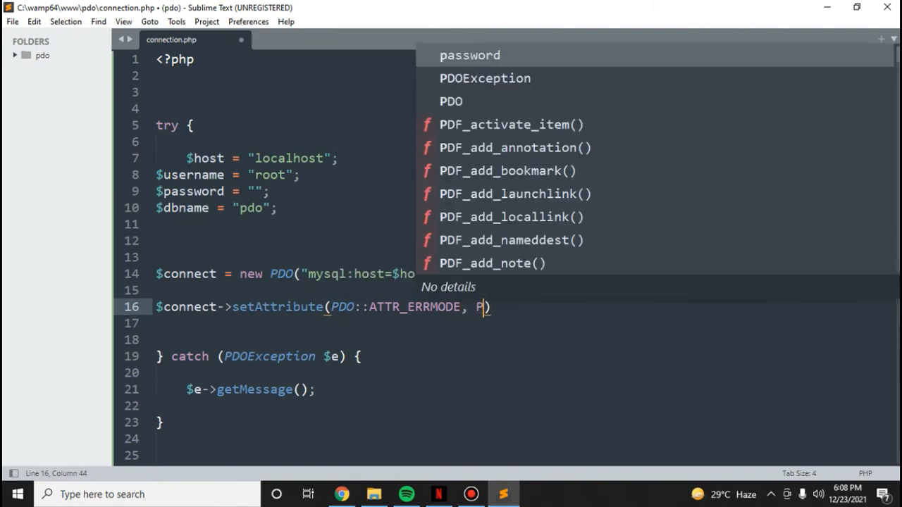
text(DO::)
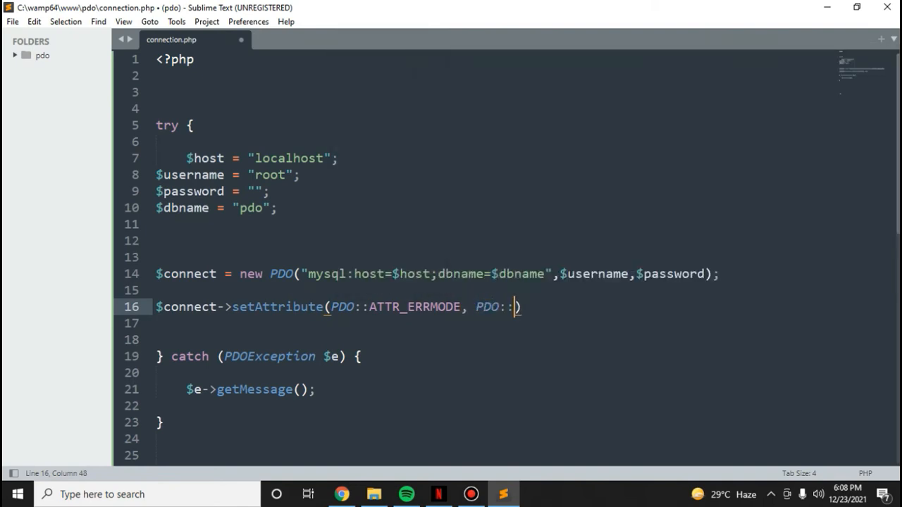
text(ERRM)
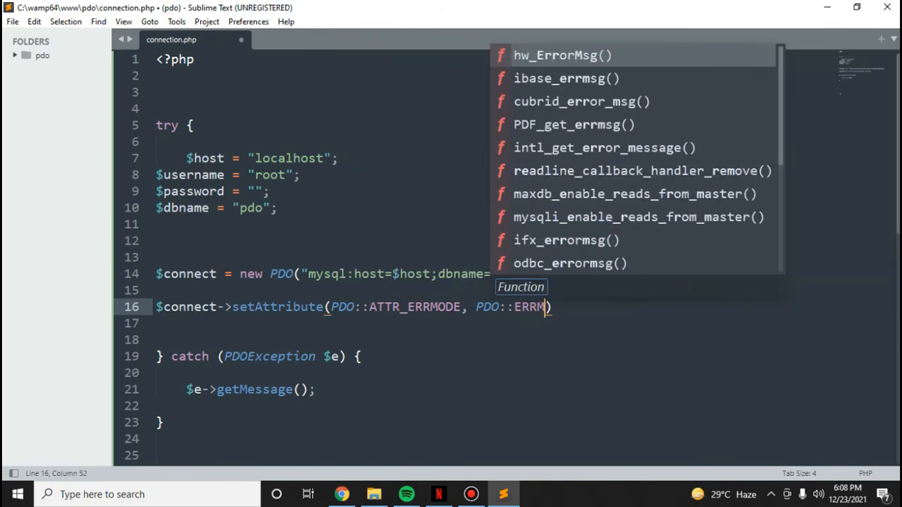
text(ODE_EX)
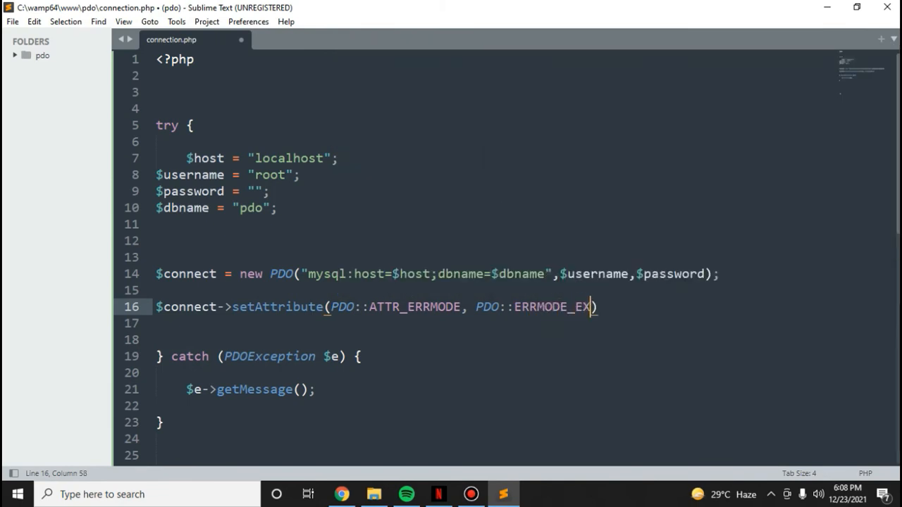
text(CEPTION)
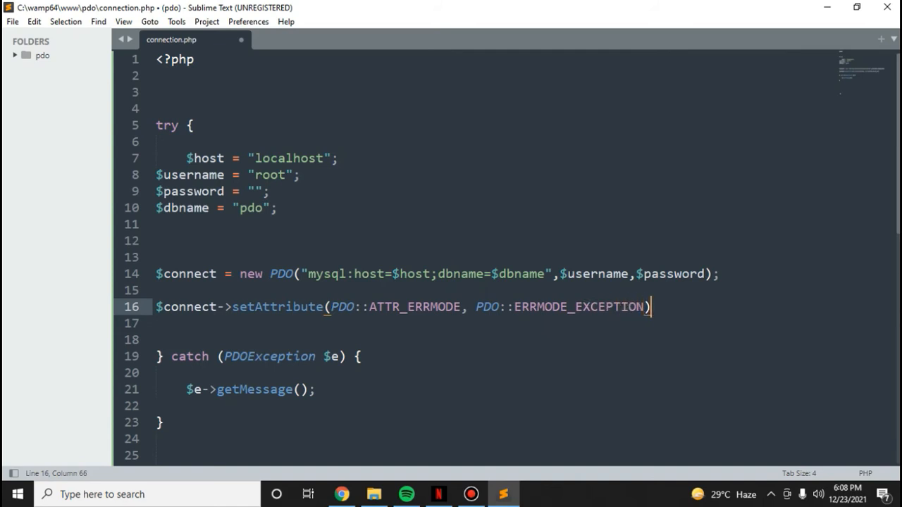
text(;)
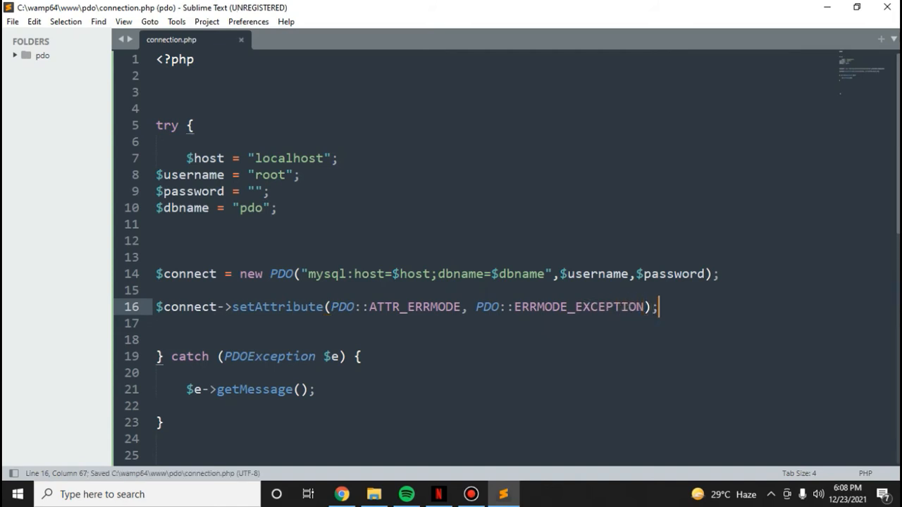
mouse_move(712, 283)
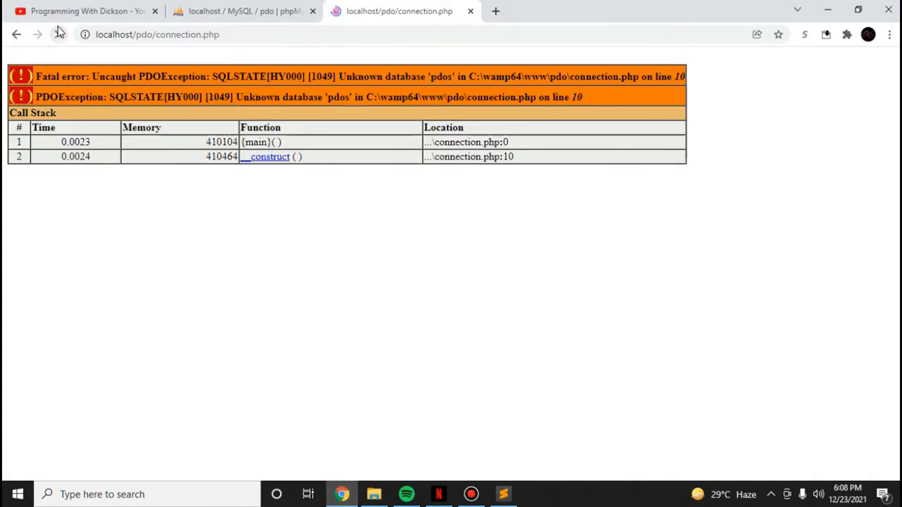
click(500, 494)
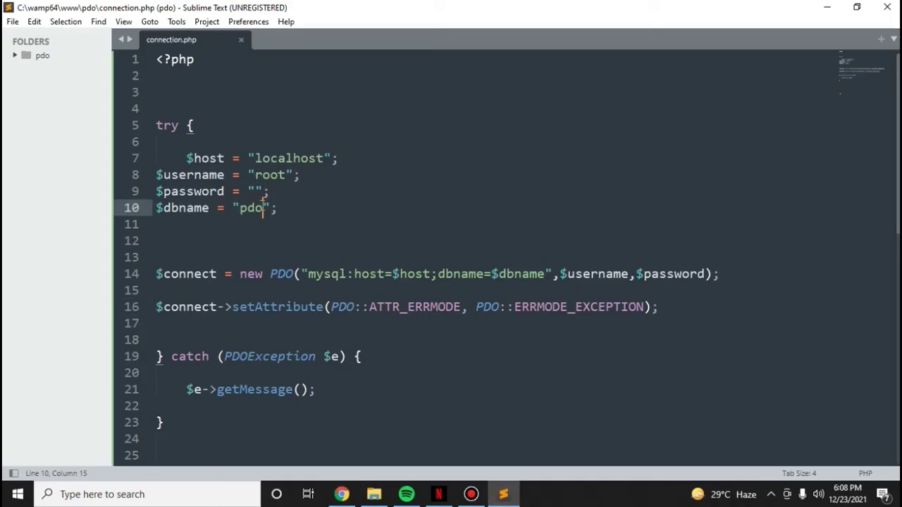
Change the database name to pdod and add echo before $e->getMessage()
text(d)
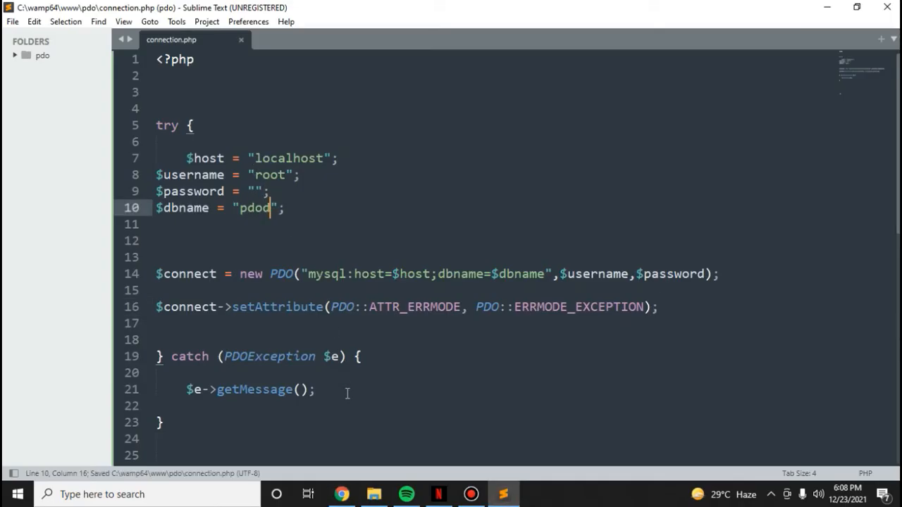
click(185, 388)
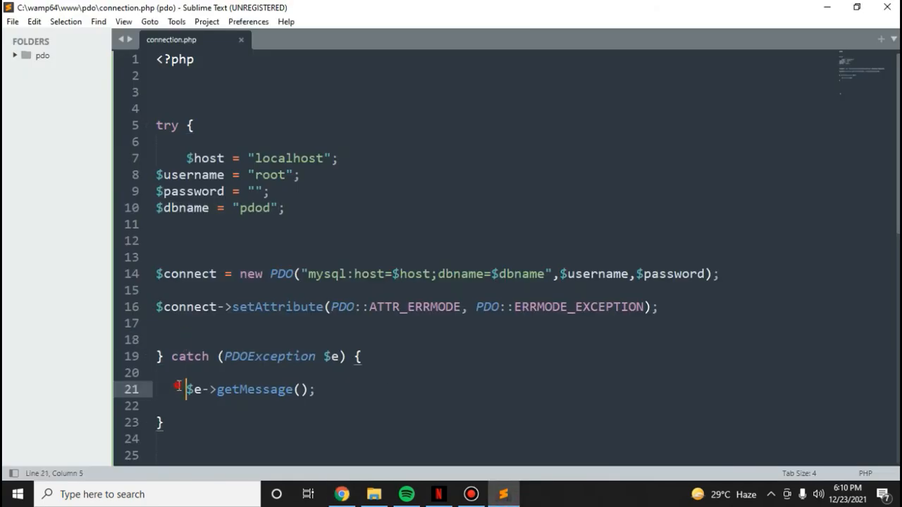
text(echo)
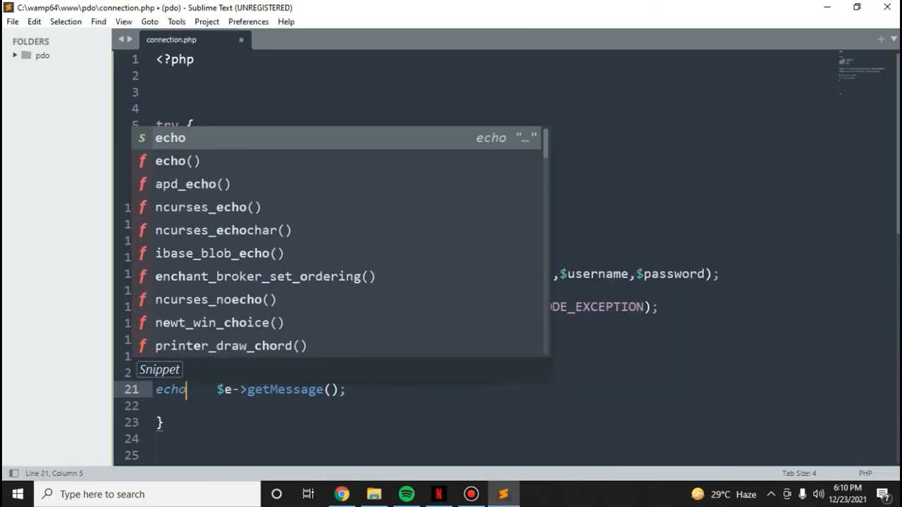
key(Escape)
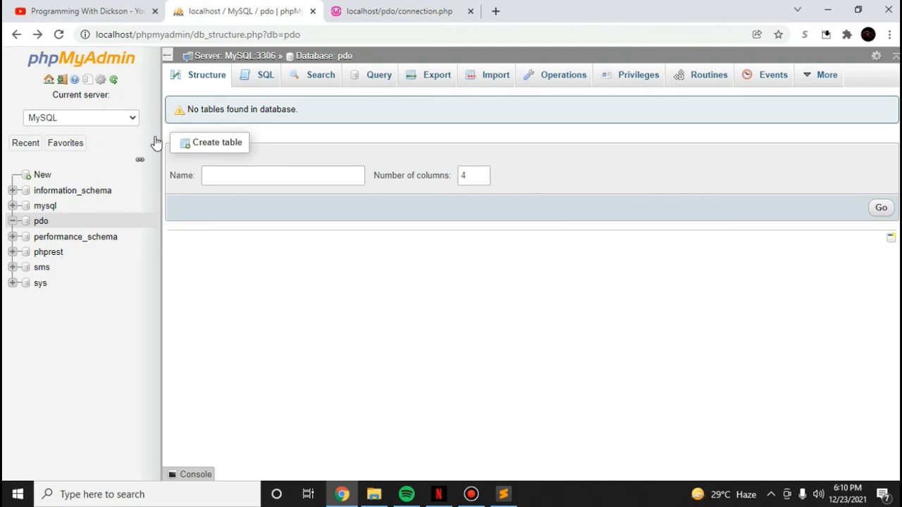
mouse_move(129, 222)
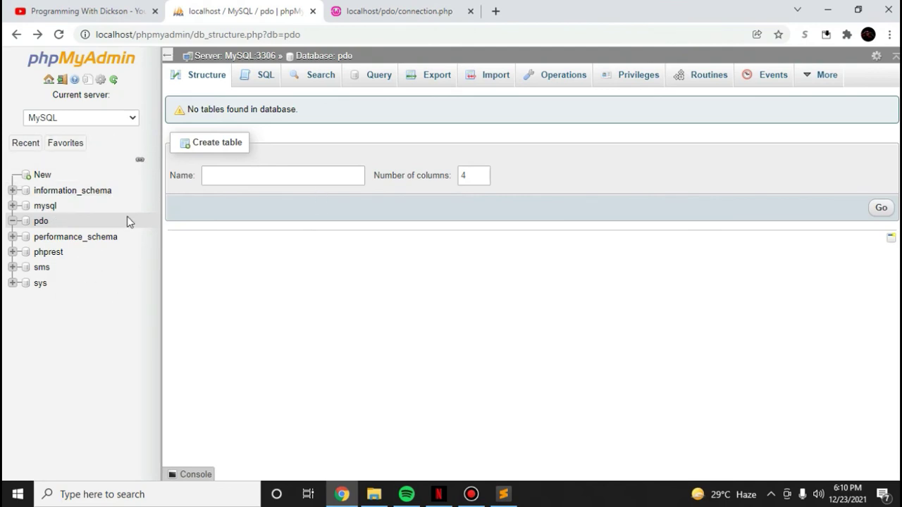